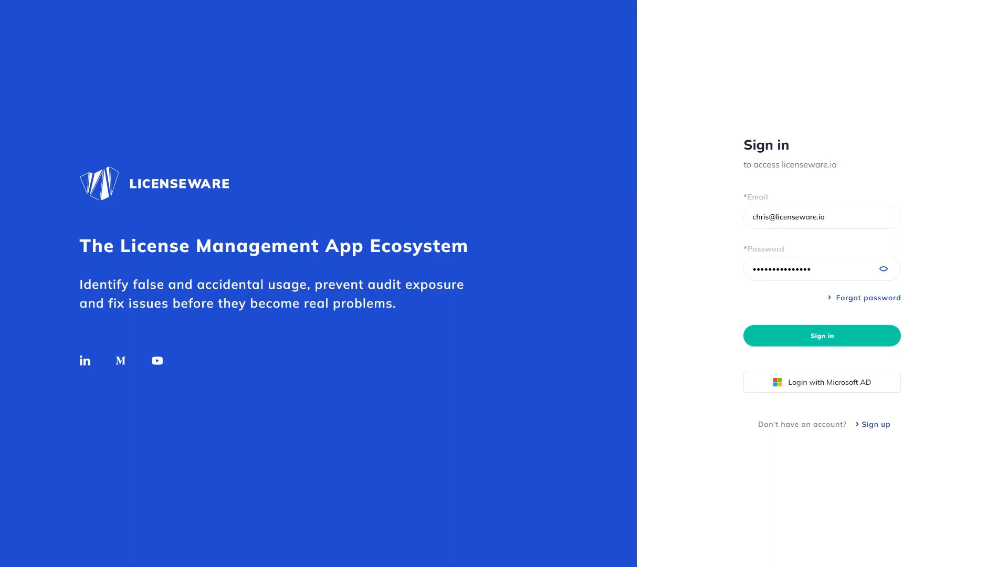
{"action": "mouse_move", "coordinate": [847, 344]}
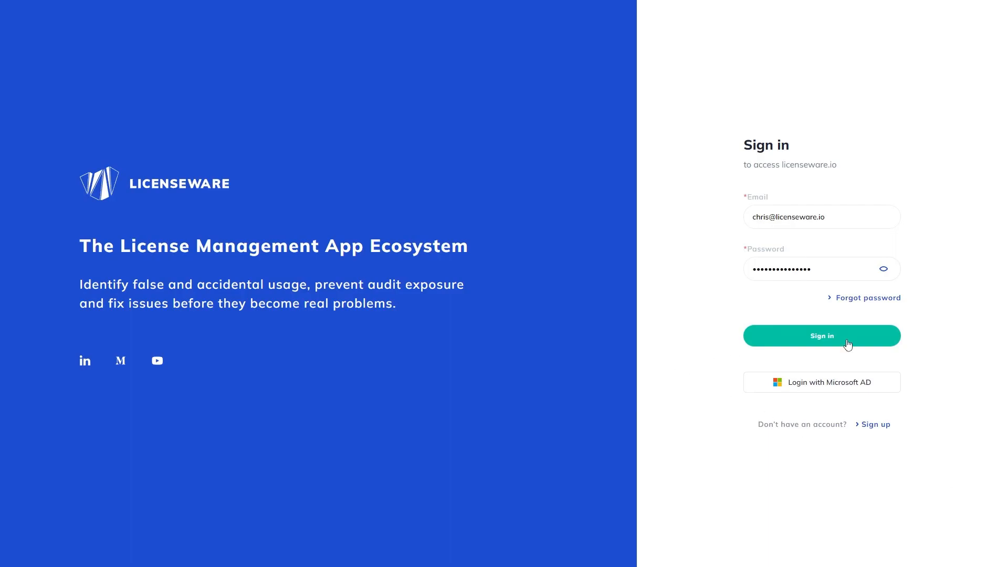
Step: Sign in to Licenseware with the pre-filled credentials
{"action": "left_click", "coordinate": [821, 335]}
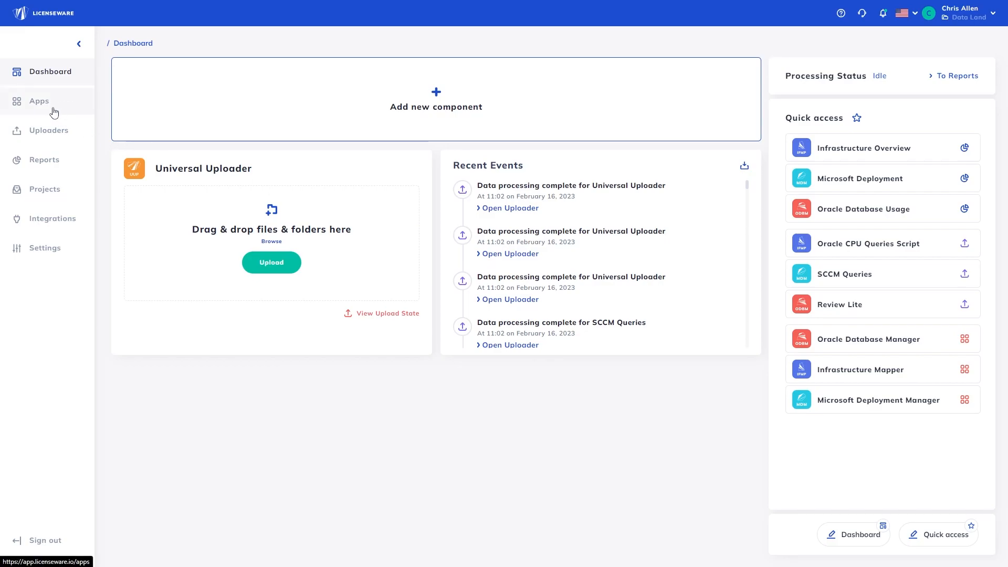
Step: Open the Apps catalog from the left sidebar
{"action": "left_click", "coordinate": [38, 101]}
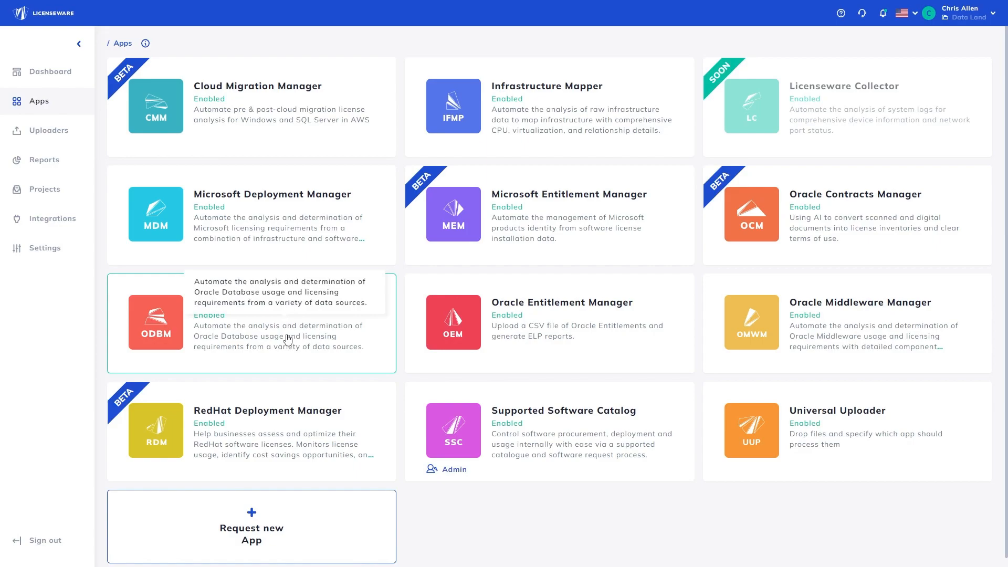
{"action": "mouse_move", "coordinate": [474, 117]}
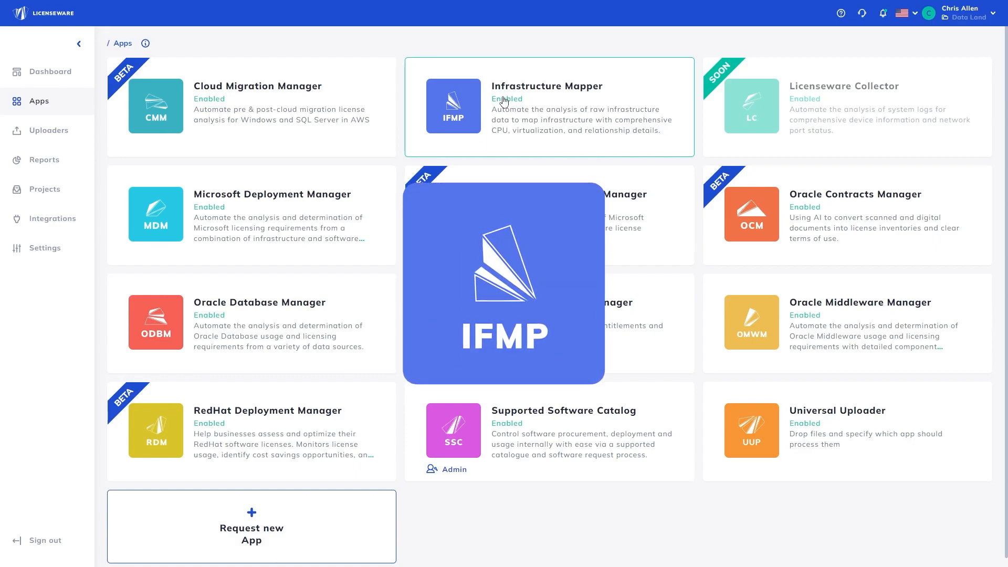
Step: Add a project named 'Oracle Database Demo' from the Projects page
{"action": "left_click", "coordinate": [44, 189]}
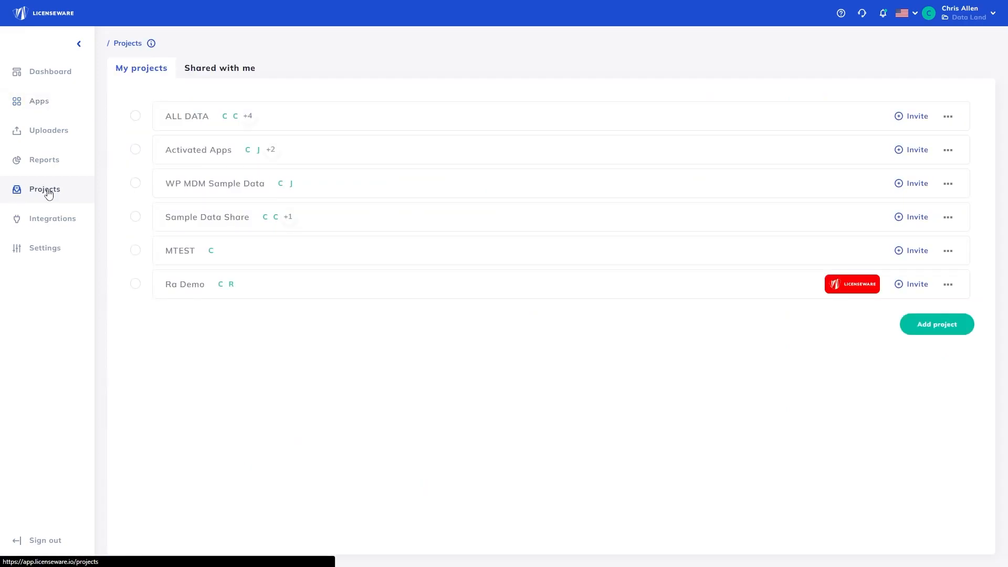
{"action": "left_click", "coordinate": [936, 323]}
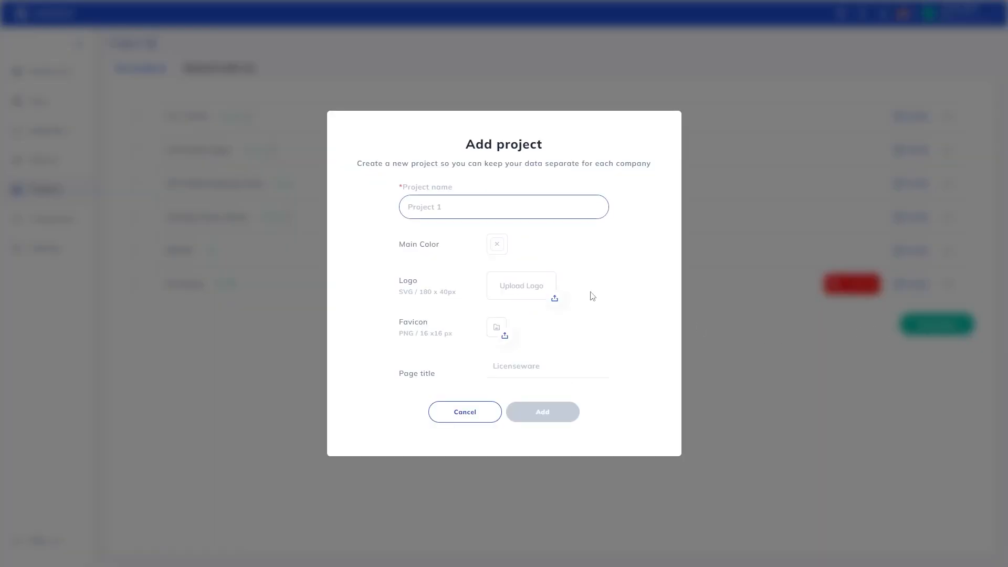
{"action": "type", "text": "Oracle Database Demo"}
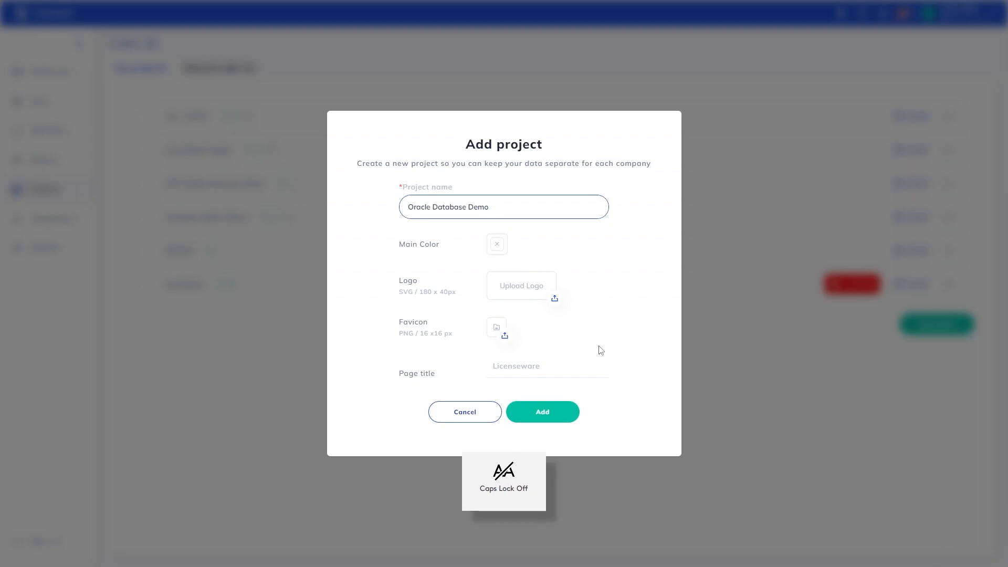
{"action": "left_click", "coordinate": [541, 412]}
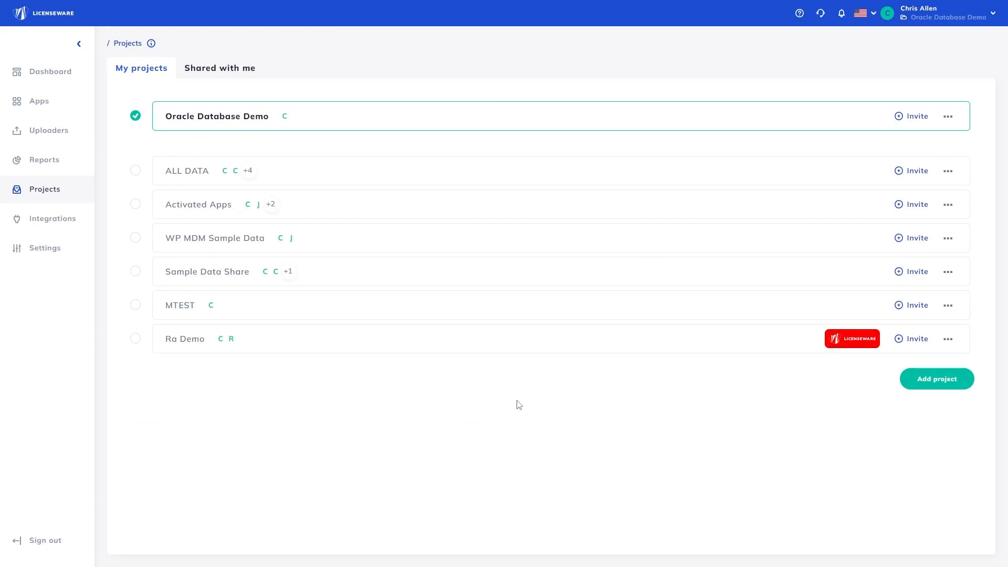
{"action": "left_click", "coordinate": [38, 101]}
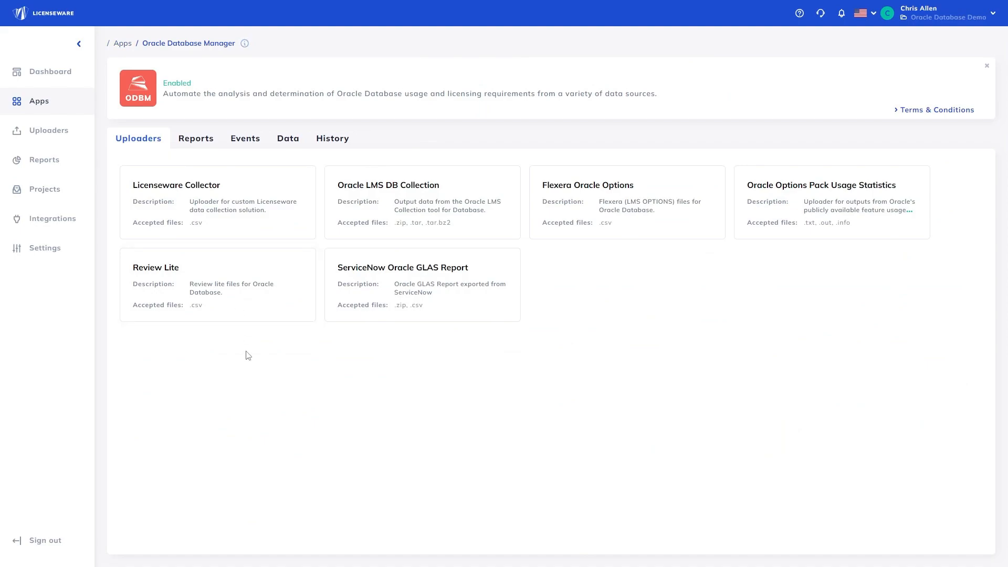
{"action": "mouse_move", "coordinate": [397, 208]}
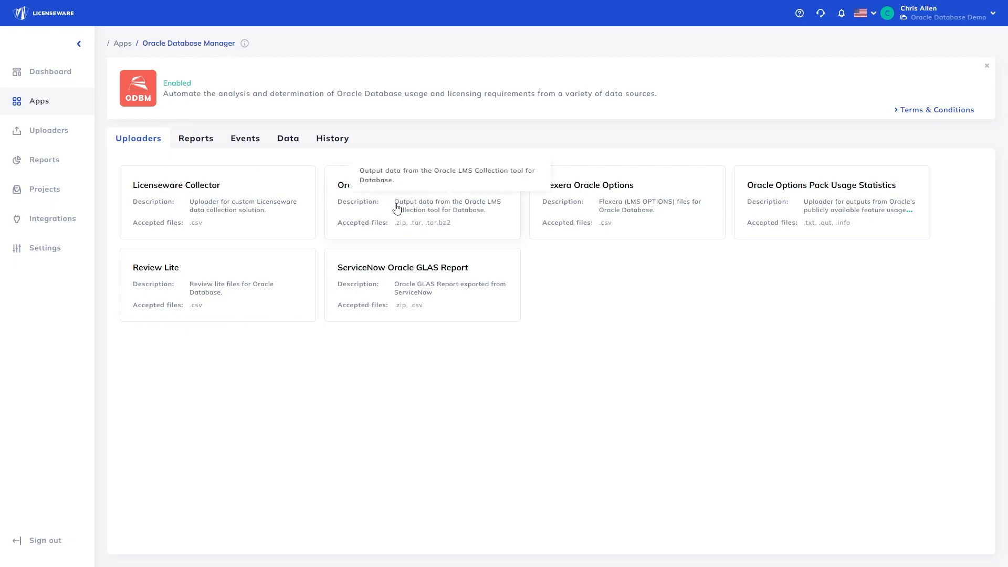
{"action": "mouse_move", "coordinate": [577, 210]}
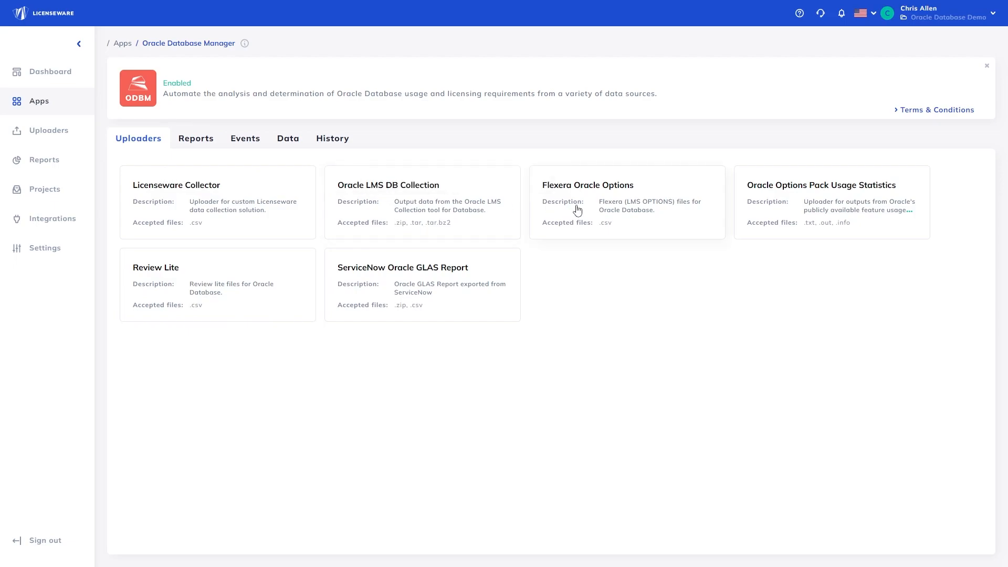
{"action": "mouse_move", "coordinate": [774, 211]}
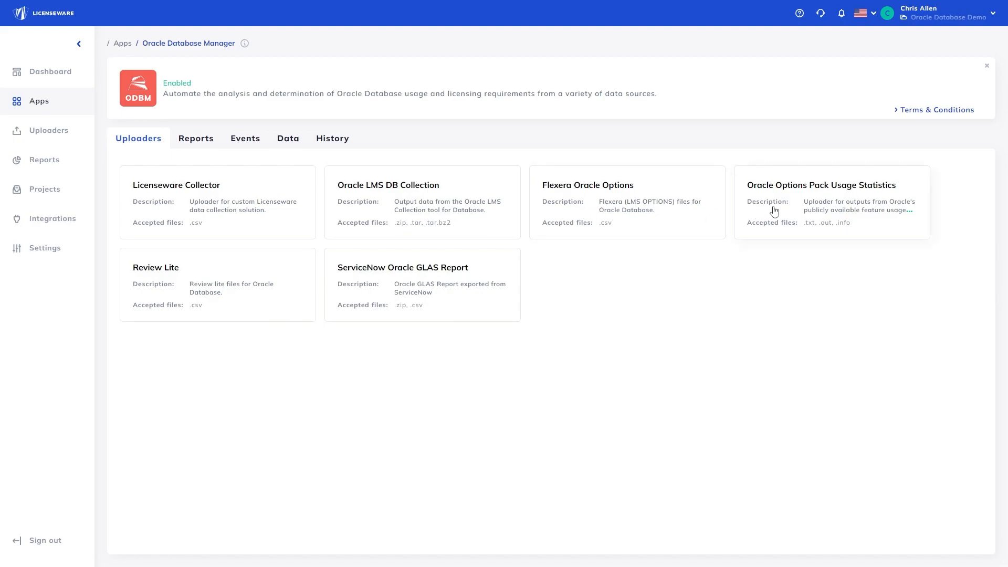
{"action": "mouse_move", "coordinate": [240, 315]}
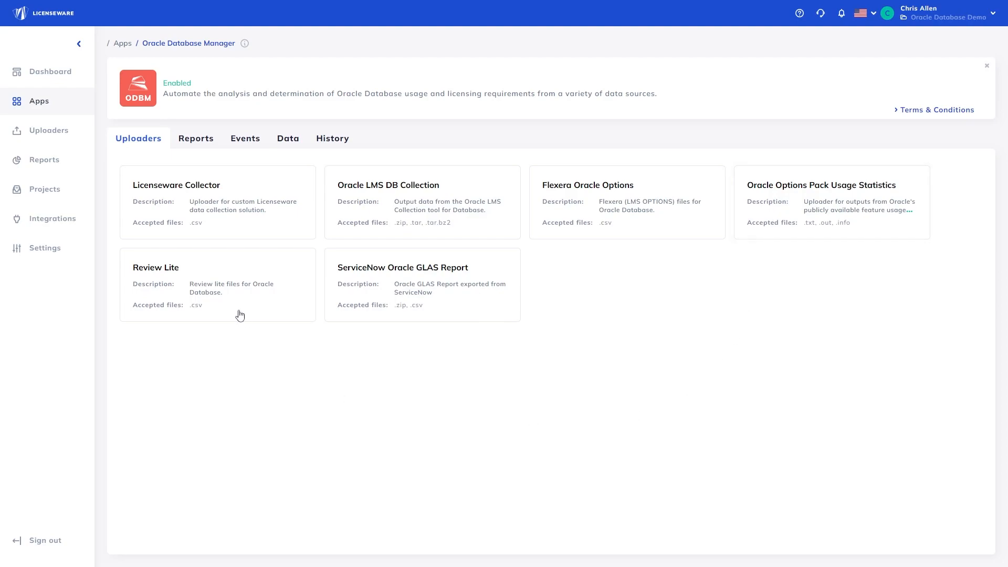
{"action": "mouse_move", "coordinate": [229, 301]}
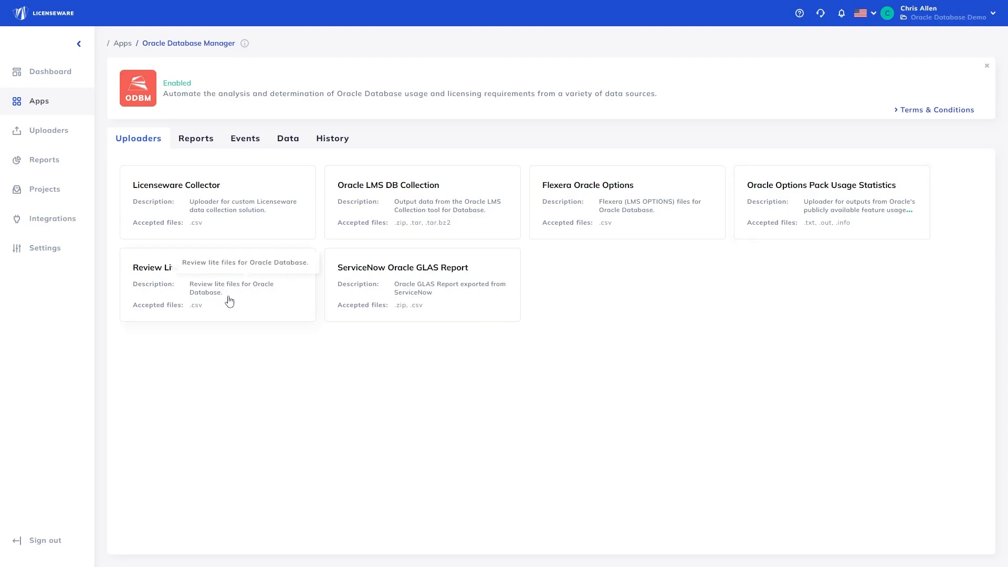
{"action": "mouse_move", "coordinate": [401, 303]}
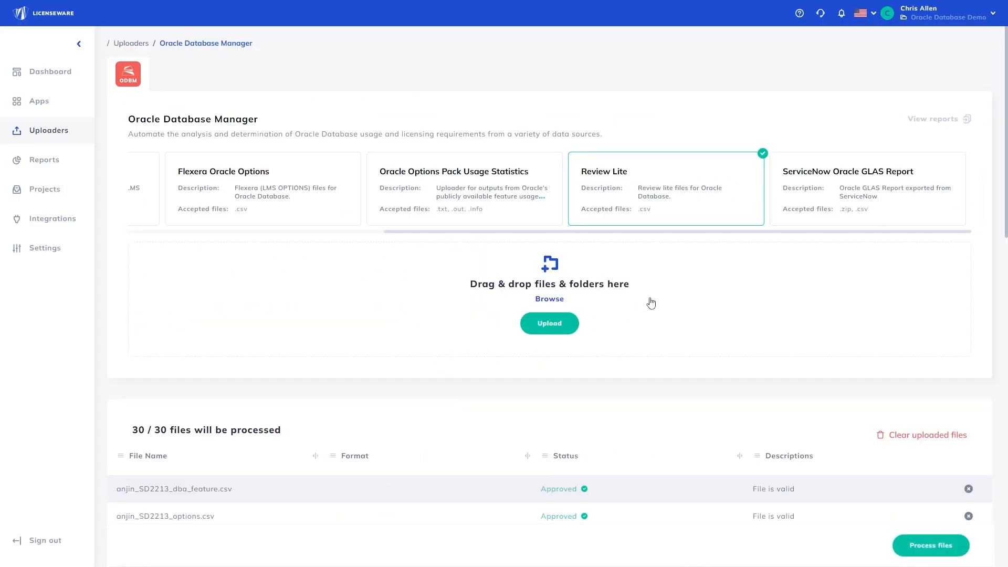
Step: Scroll through the 30 Review Lite files and start processing them
{"action": "scroll", "scroll_direction": "down", "scroll_amount": 3}
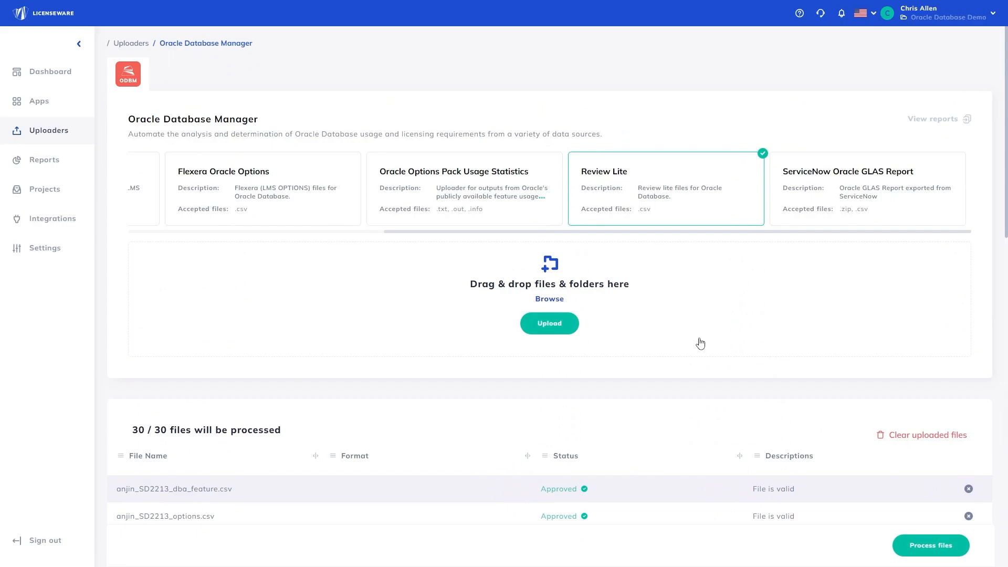
{"action": "left_click", "coordinate": [929, 545]}
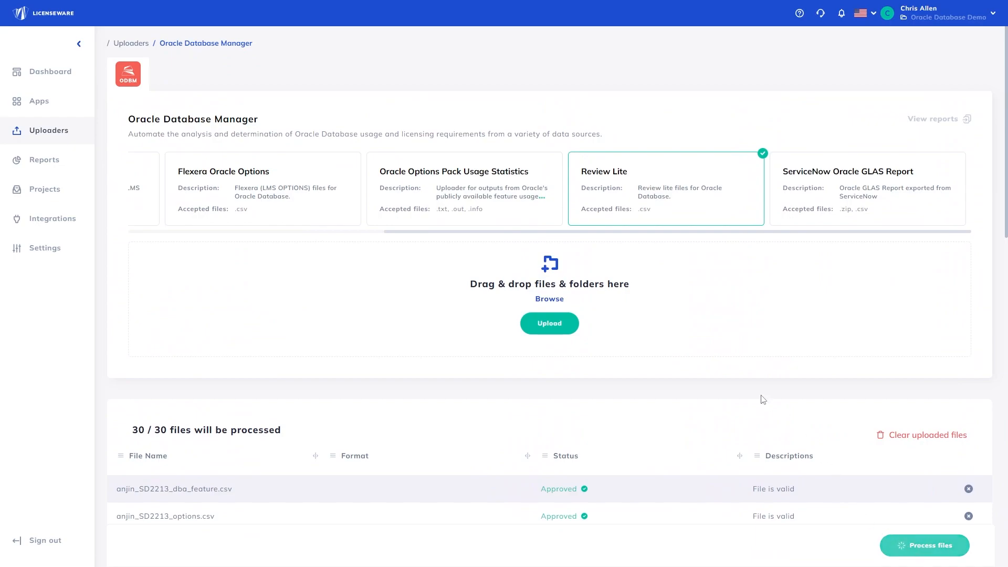
{"action": "mouse_move", "coordinate": [739, 376]}
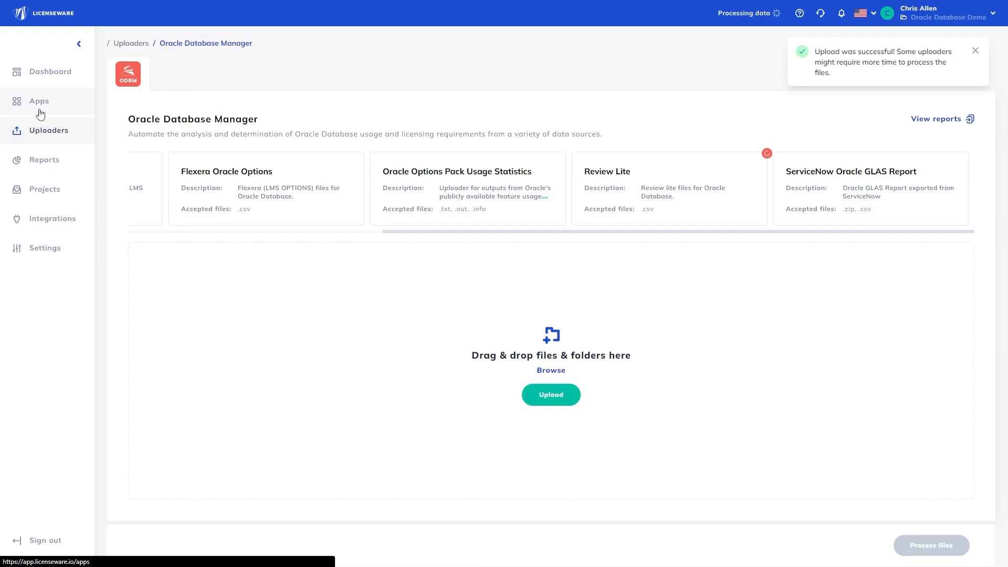
Step: Return to the Apps catalog to open Infrastructure Mapper
{"action": "left_click", "coordinate": [38, 101]}
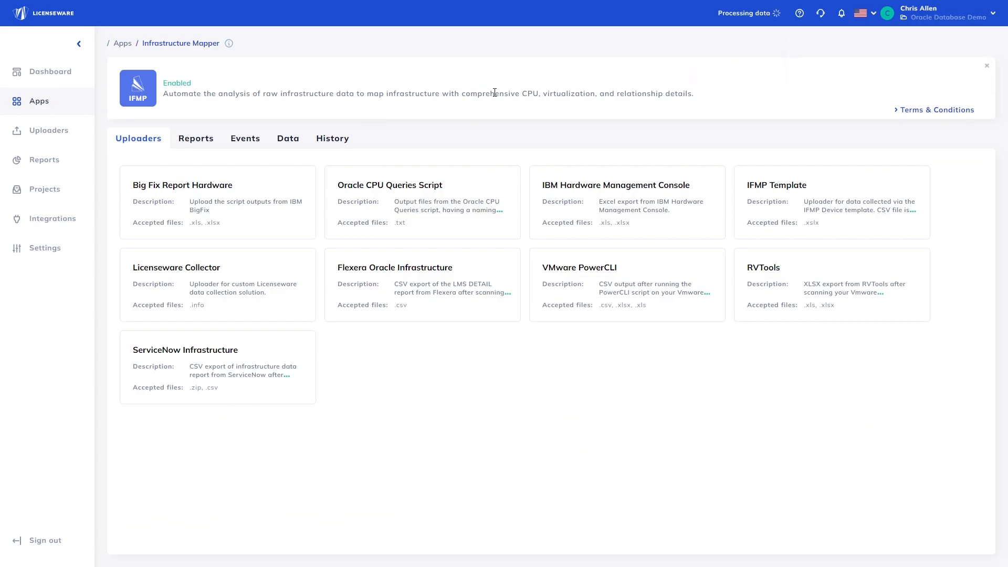
{"action": "mouse_move", "coordinate": [258, 206]}
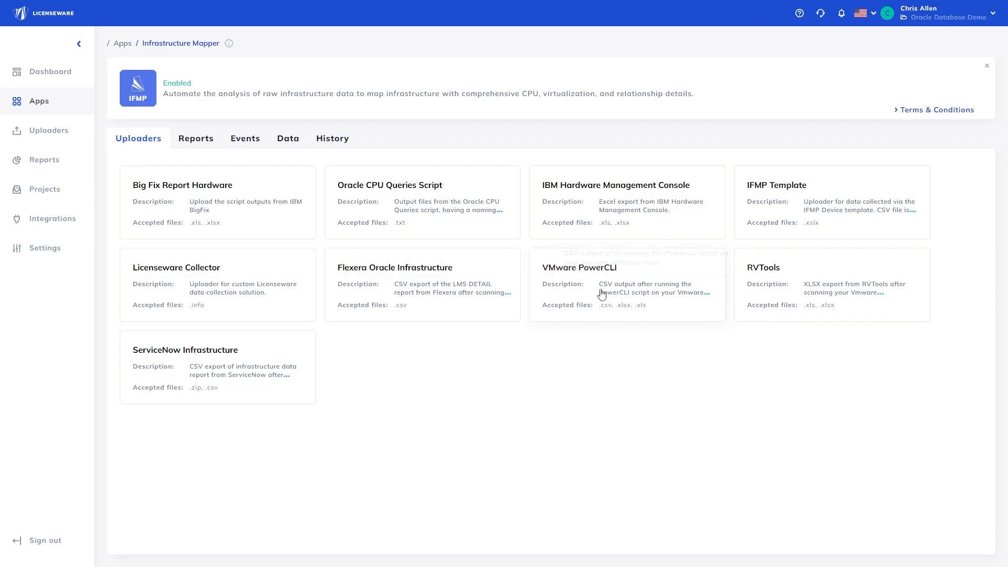
{"action": "mouse_move", "coordinate": [792, 296]}
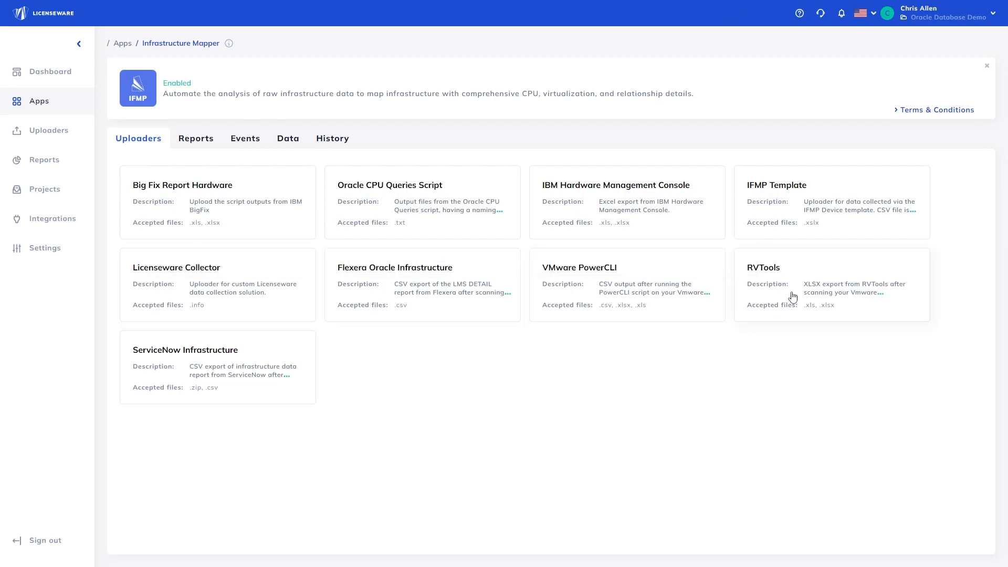
{"action": "mouse_move", "coordinate": [780, 298]}
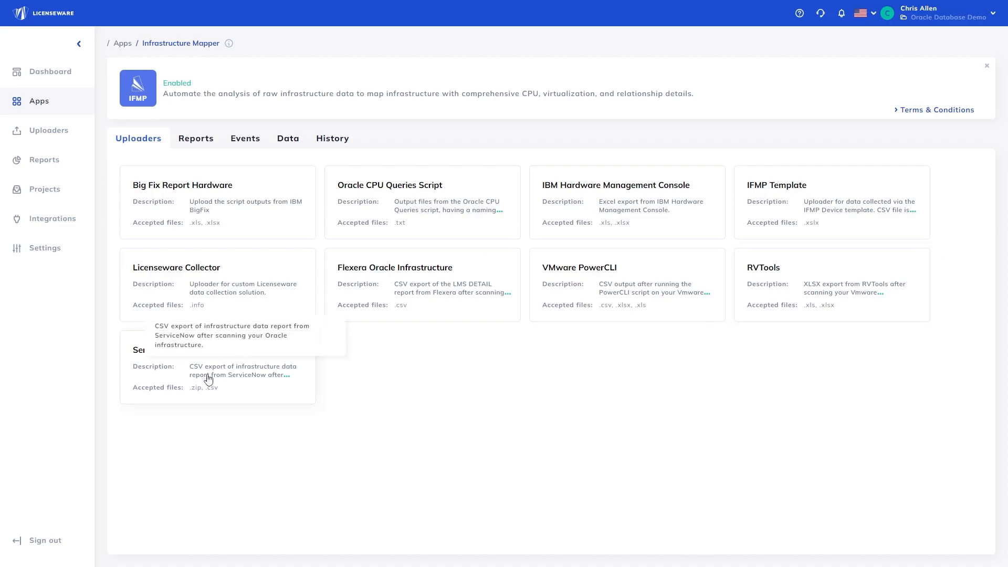
{"action": "mouse_move", "coordinate": [435, 239]}
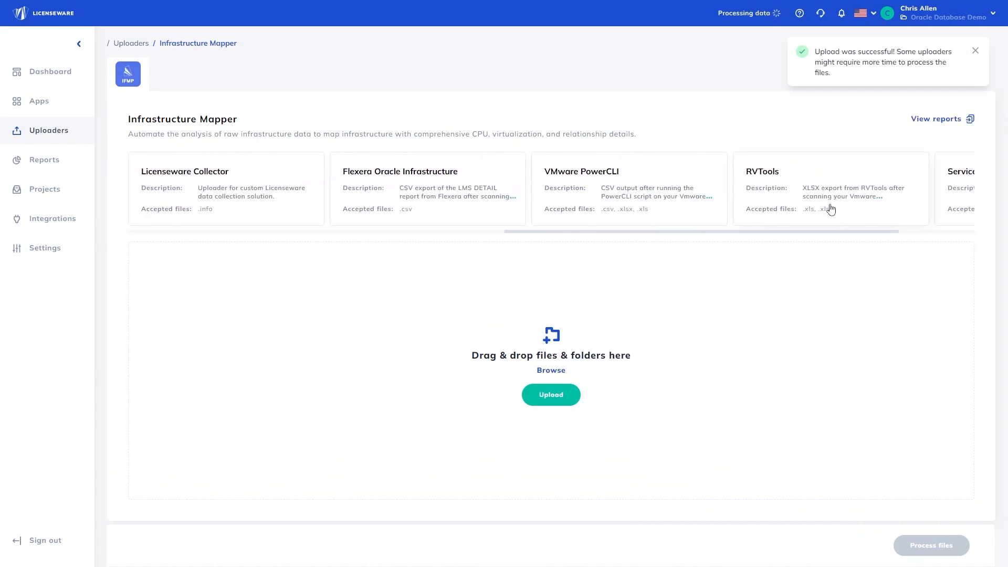
Step: Choose the RVTools uploader in Infrastructure Mapper
{"action": "left_click", "coordinate": [830, 187]}
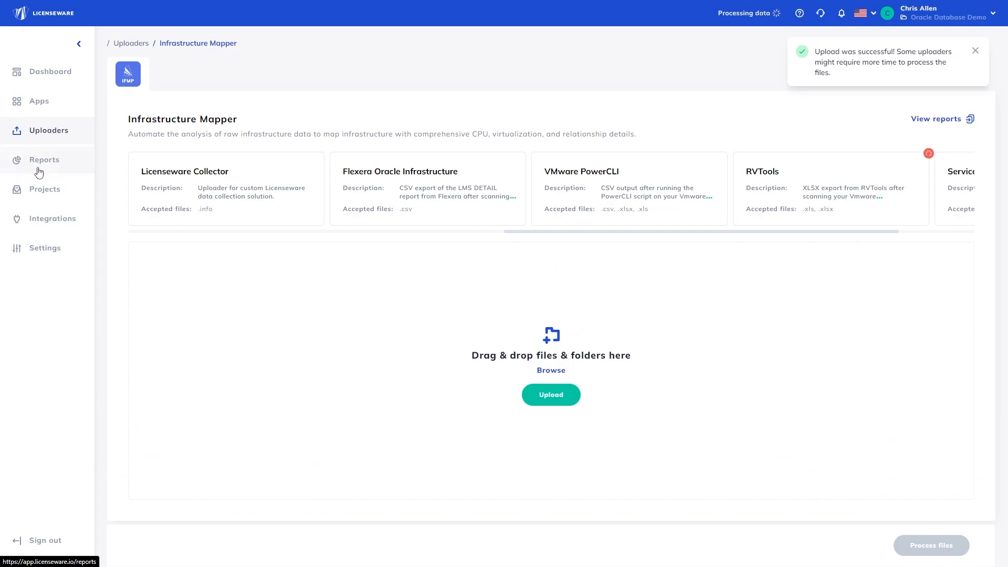
Step: Select the Oracle Database Usage card on the Reports page and view it
{"action": "left_click", "coordinate": [44, 160]}
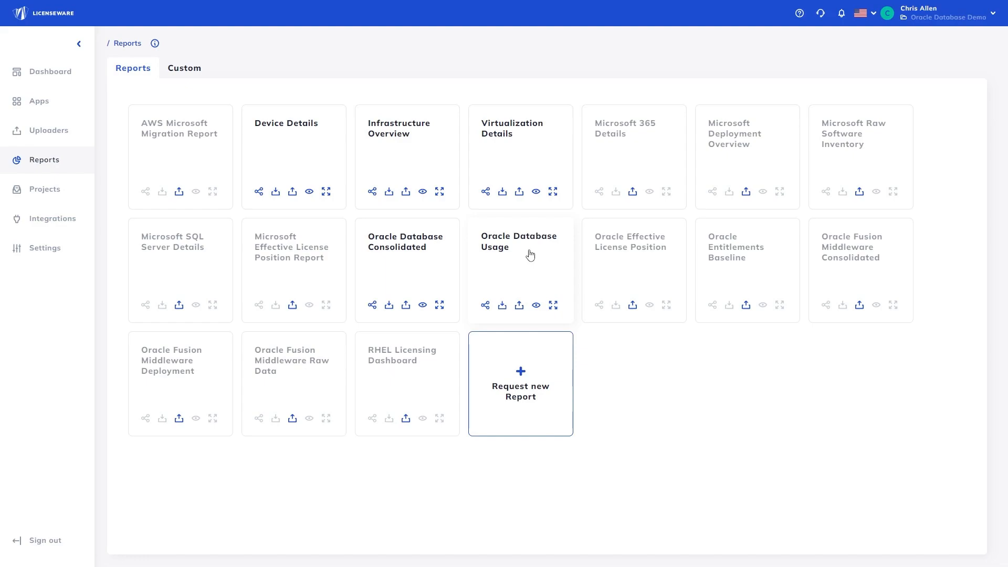
{"action": "left_click", "coordinate": [518, 251]}
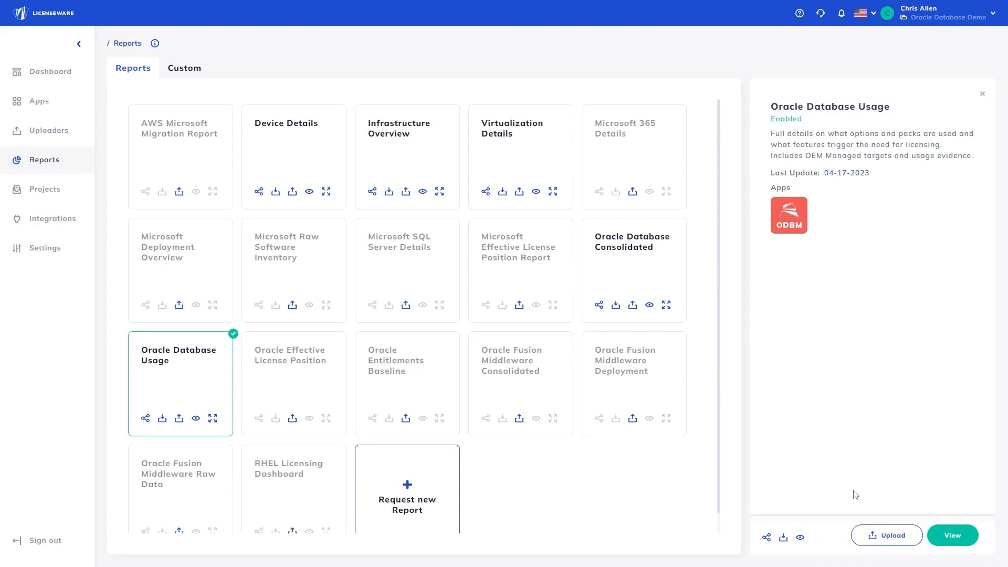
{"action": "left_click", "coordinate": [788, 215]}
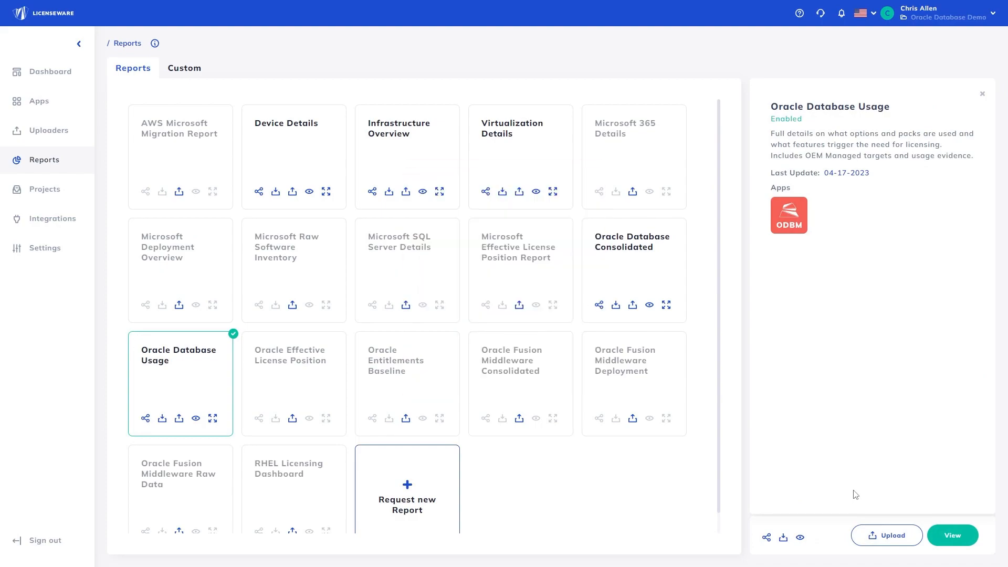
{"action": "left_click", "coordinate": [951, 535]}
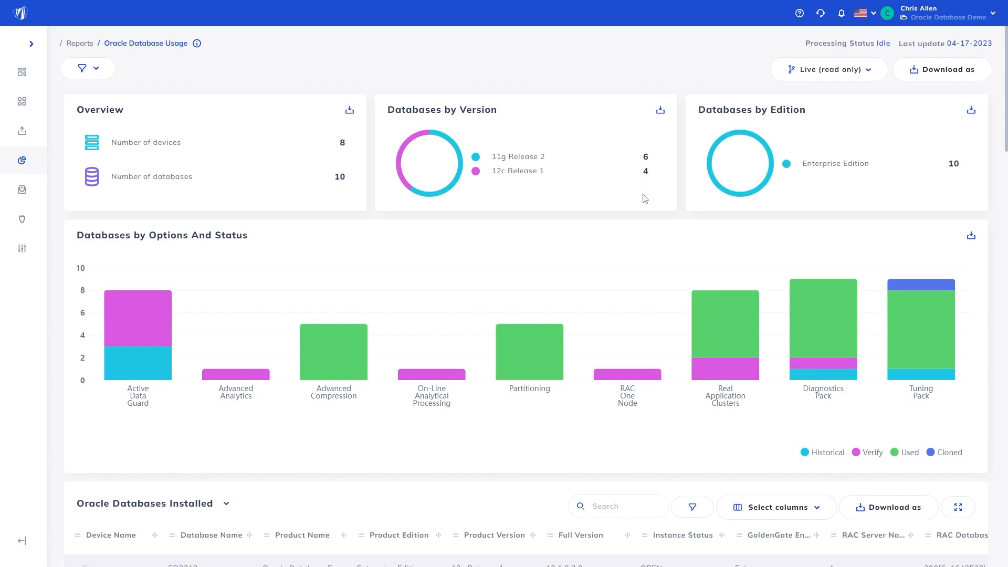
Step: Scroll through the Databases by Options And Status chart down to Oracle Databases Installed
{"action": "scroll", "scroll_direction": "down", "scroll_amount": 3}
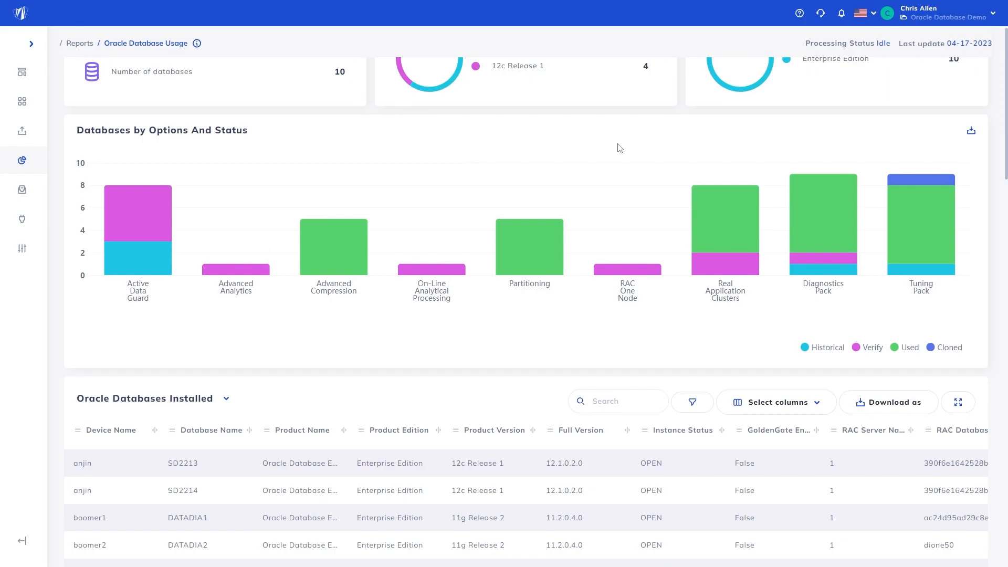
{"action": "mouse_move", "coordinate": [724, 200]}
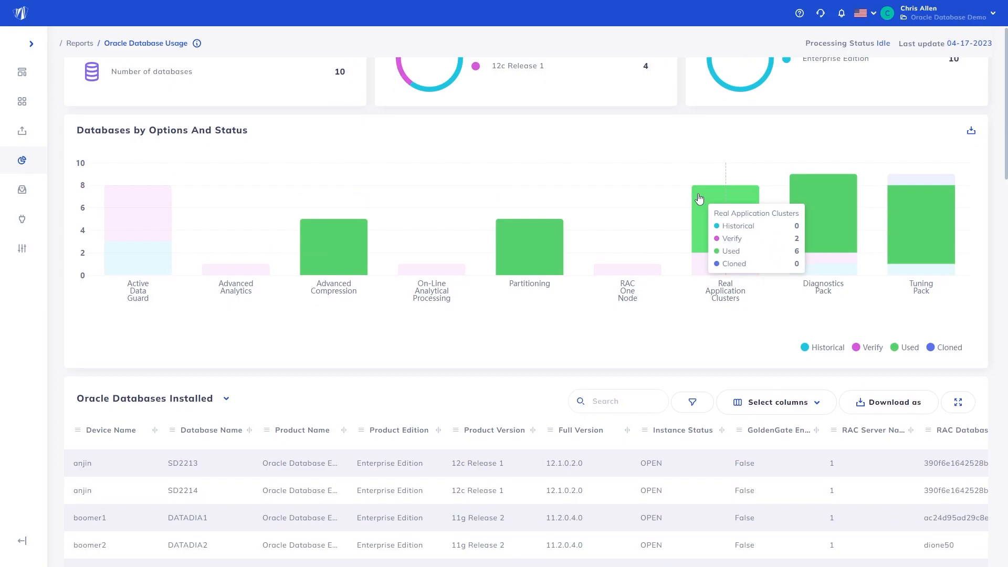
{"action": "mouse_move", "coordinate": [821, 279]}
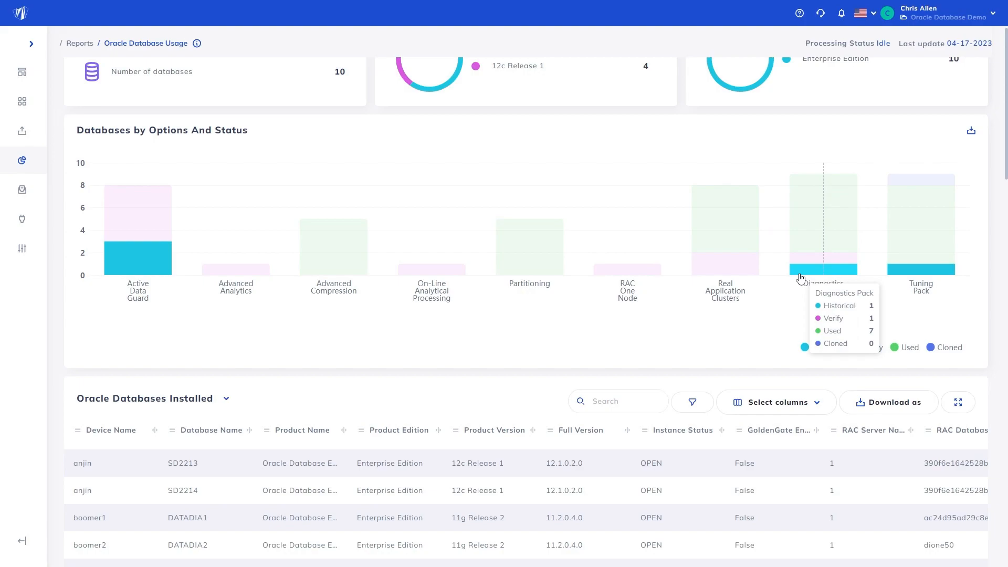
{"action": "mouse_move", "coordinate": [900, 183]}
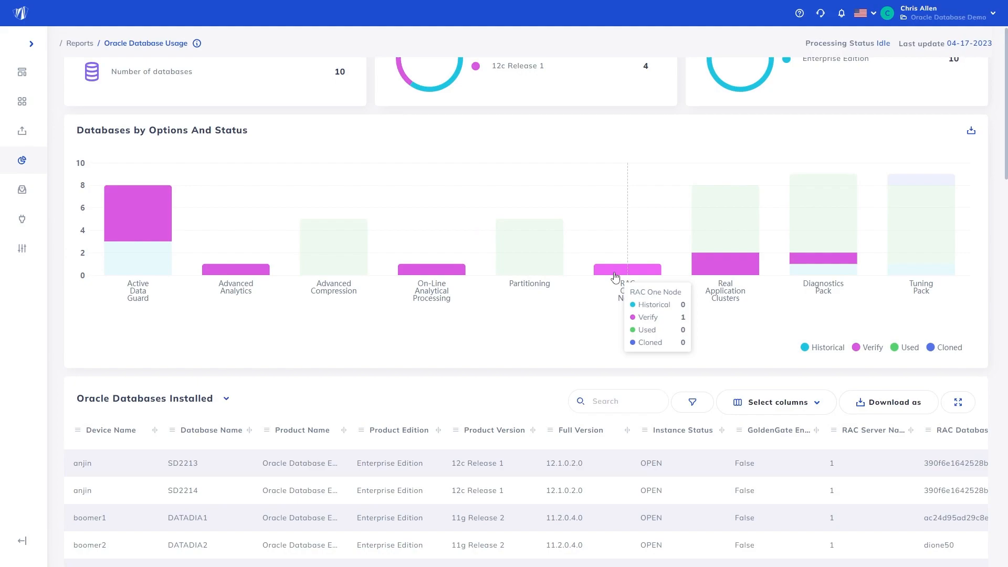
{"action": "scroll", "scroll_direction": "down", "scroll_amount": 3}
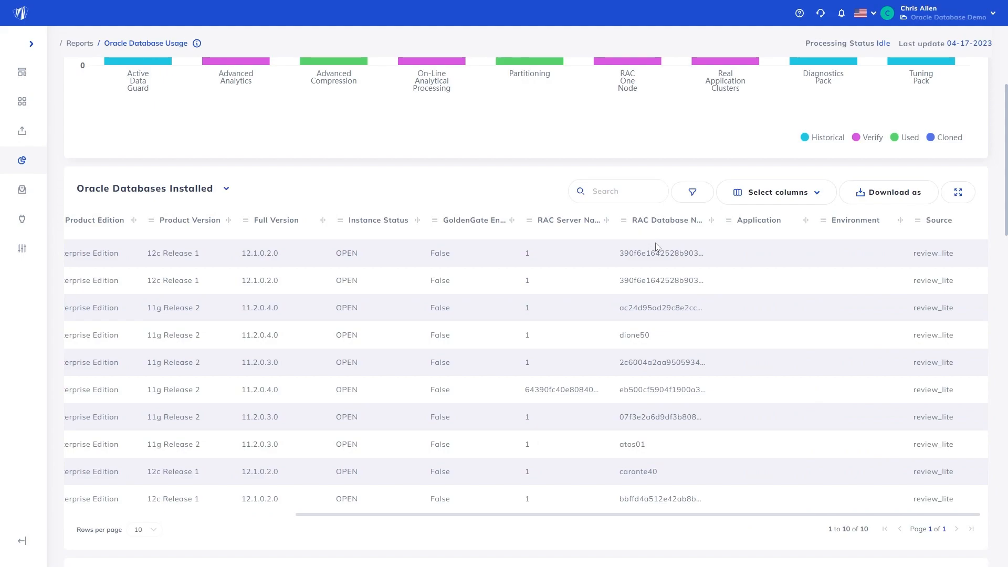
Step: Show column filters on Oracle Databases Installed, then scroll the Oracle Options Matrix columns
{"action": "left_click", "coordinate": [691, 192]}
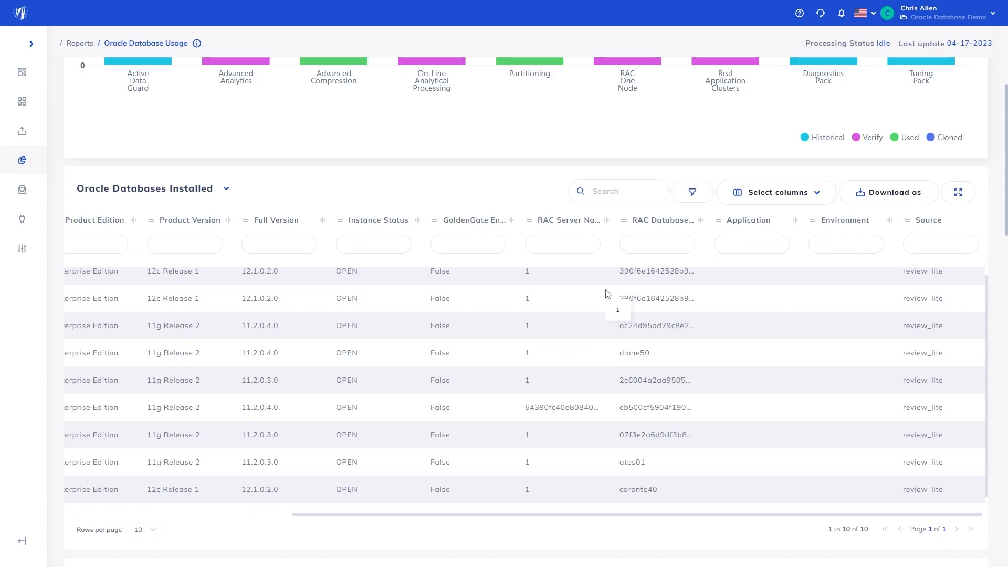
{"action": "scroll", "scroll_direction": "down", "scroll_amount": 3}
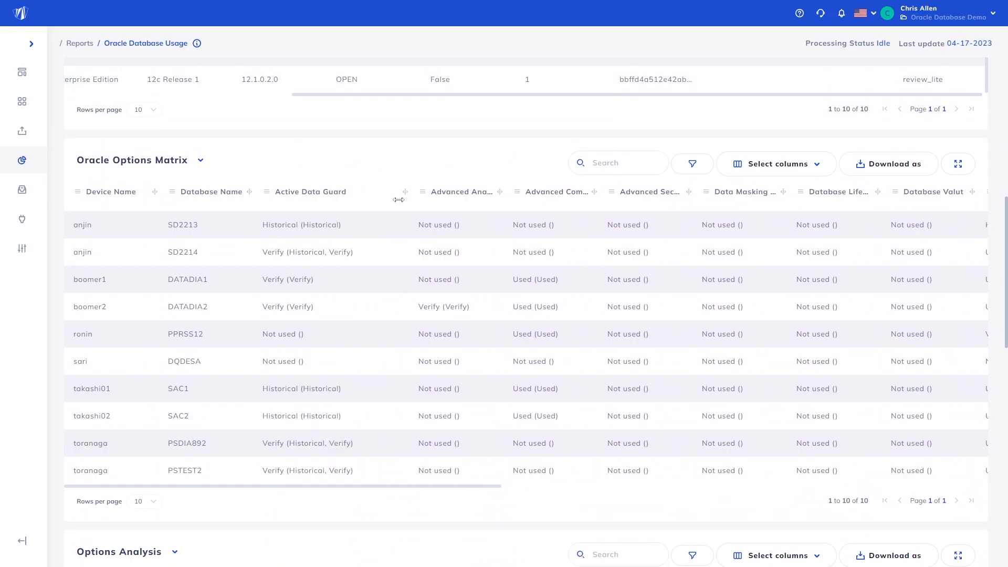
{"action": "mouse_move", "coordinate": [262, 246]}
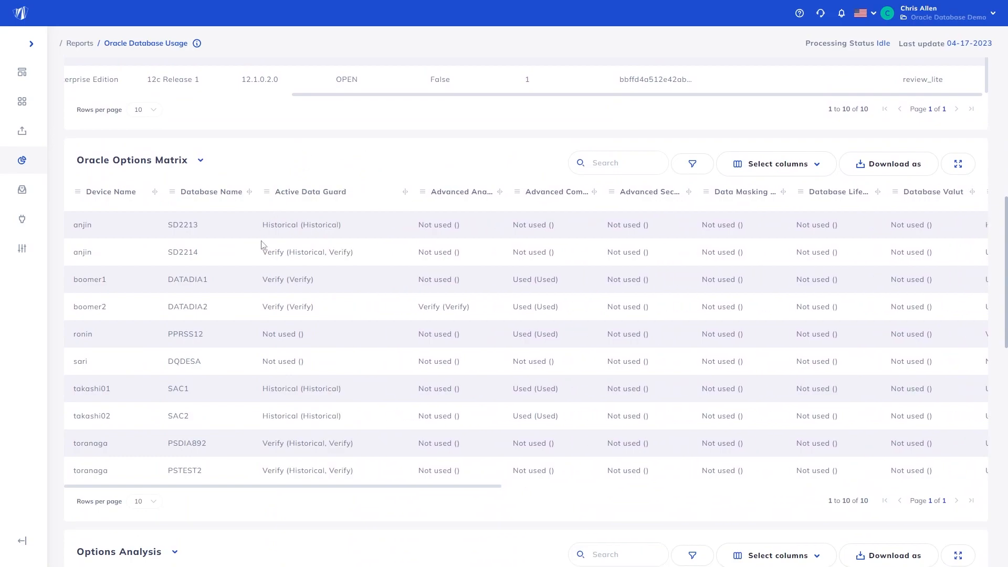
{"action": "mouse_move", "coordinate": [286, 341]}
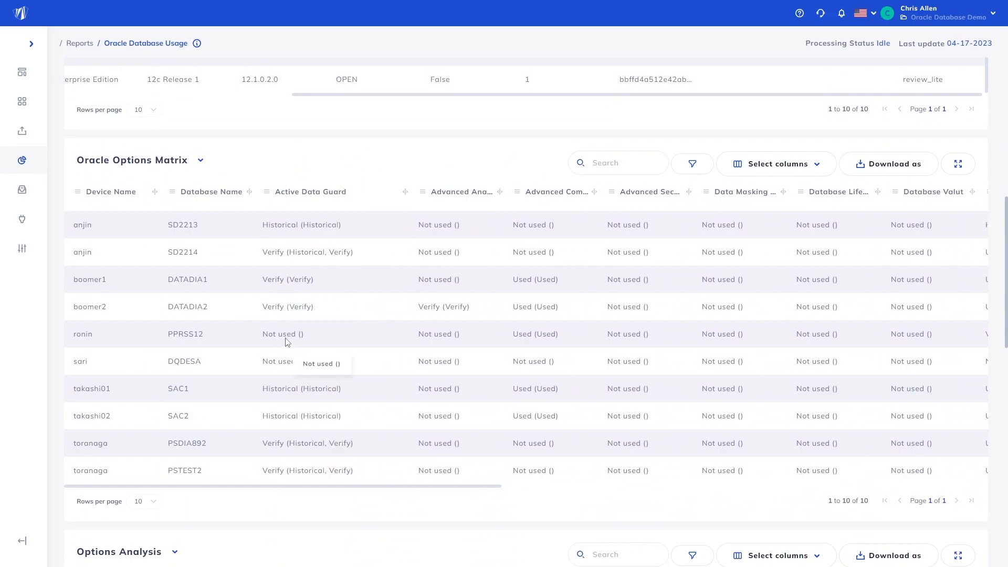
{"action": "mouse_move", "coordinate": [535, 334]}
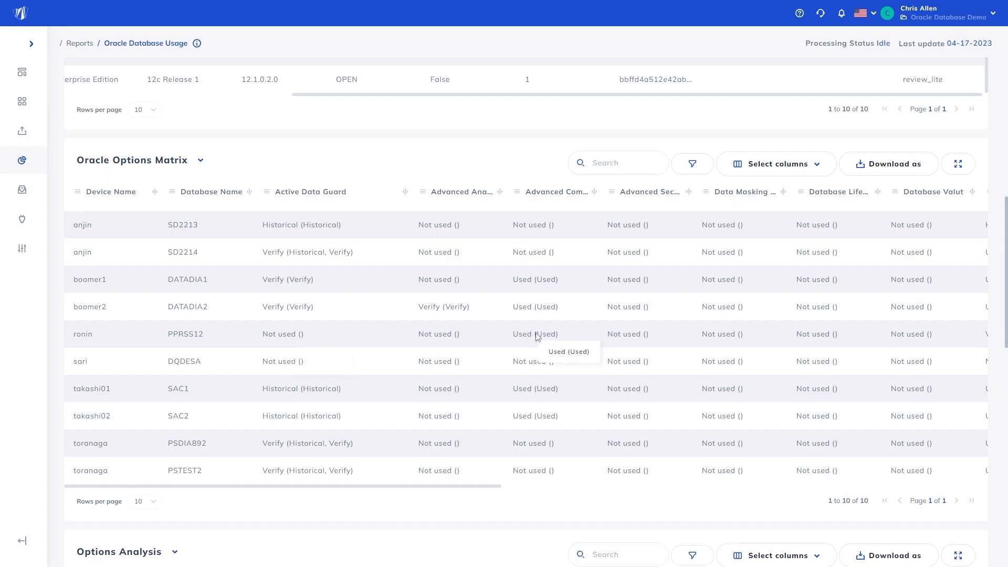
{"action": "scroll", "scroll_direction": "right", "scroll_amount": 3}
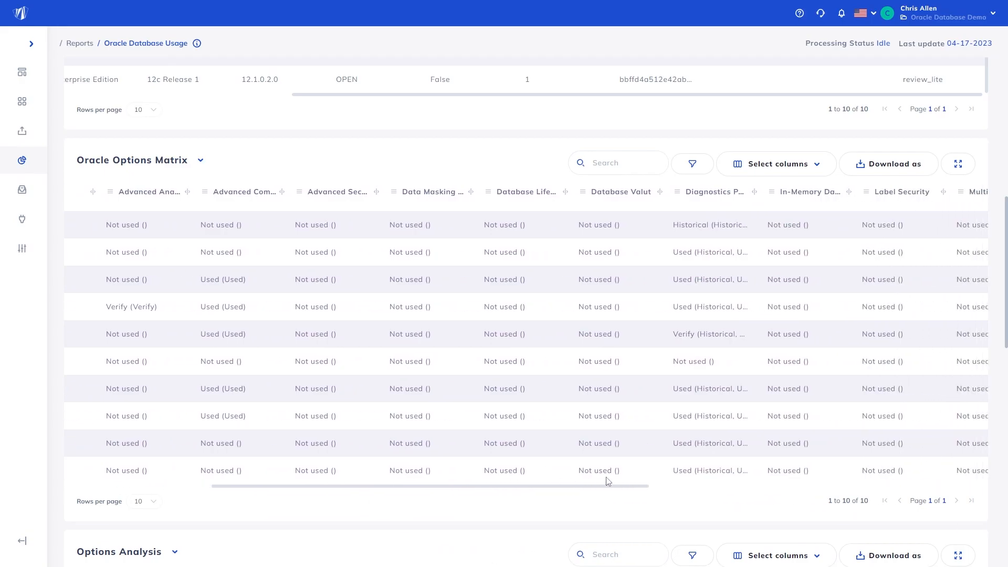
{"action": "scroll", "scroll_direction": "right", "scroll_amount": 3}
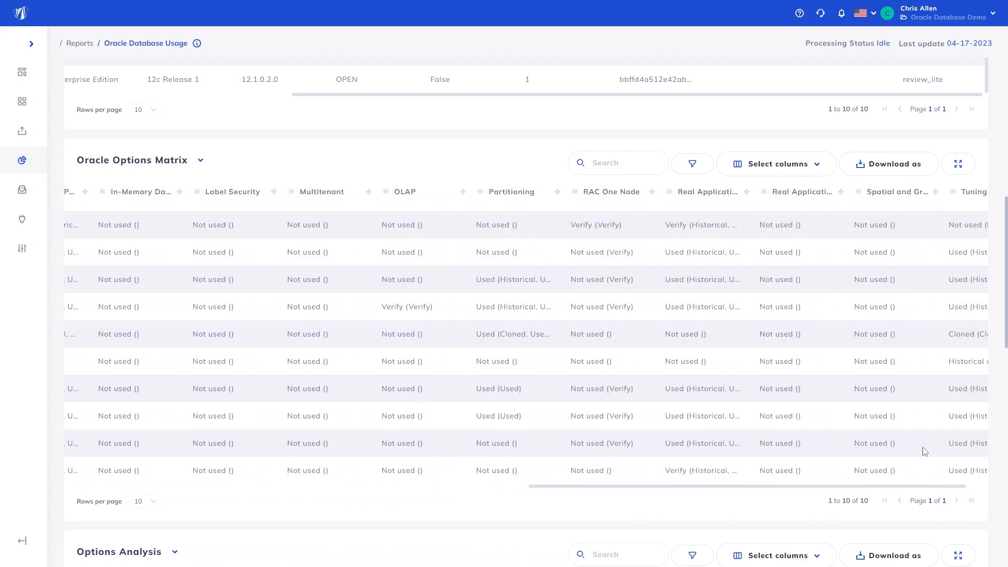
{"action": "scroll", "scroll_direction": "left", "scroll_amount": 3}
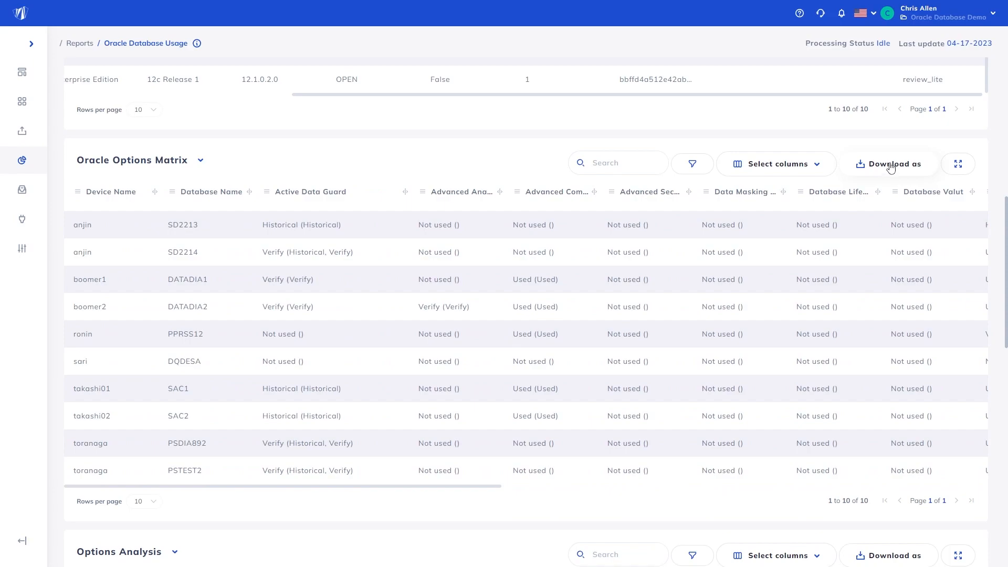
Step: Show the Options Matrix export formats, then scroll down to Options Analysis
{"action": "left_click", "coordinate": [893, 164]}
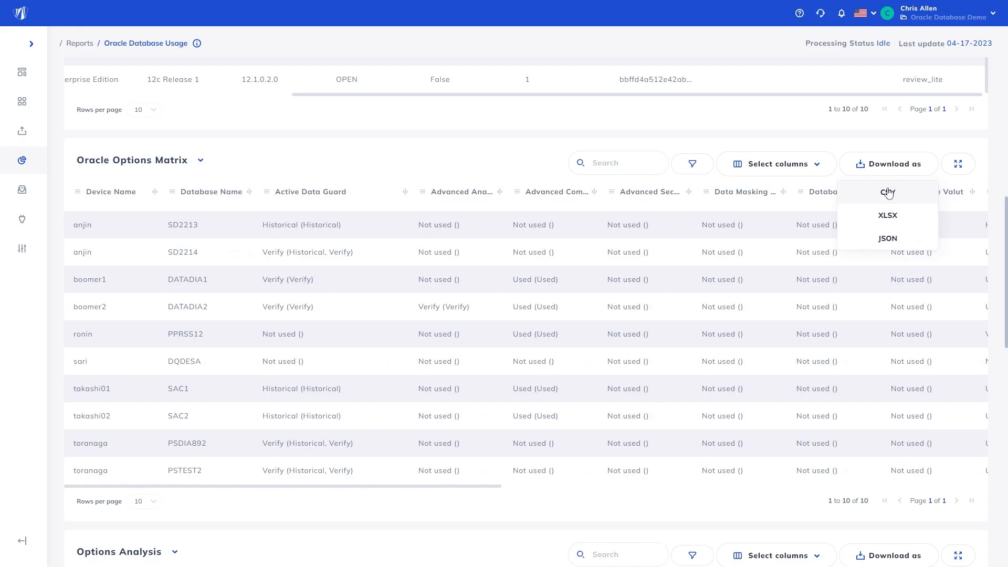
{"action": "mouse_move", "coordinate": [881, 228]}
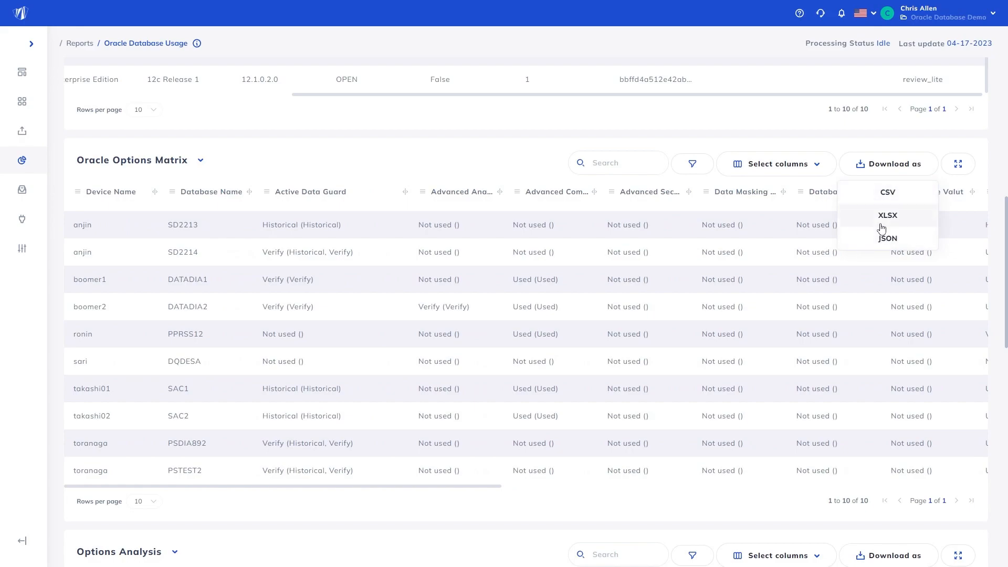
{"action": "scroll", "scroll_direction": "down", "scroll_amount": 3}
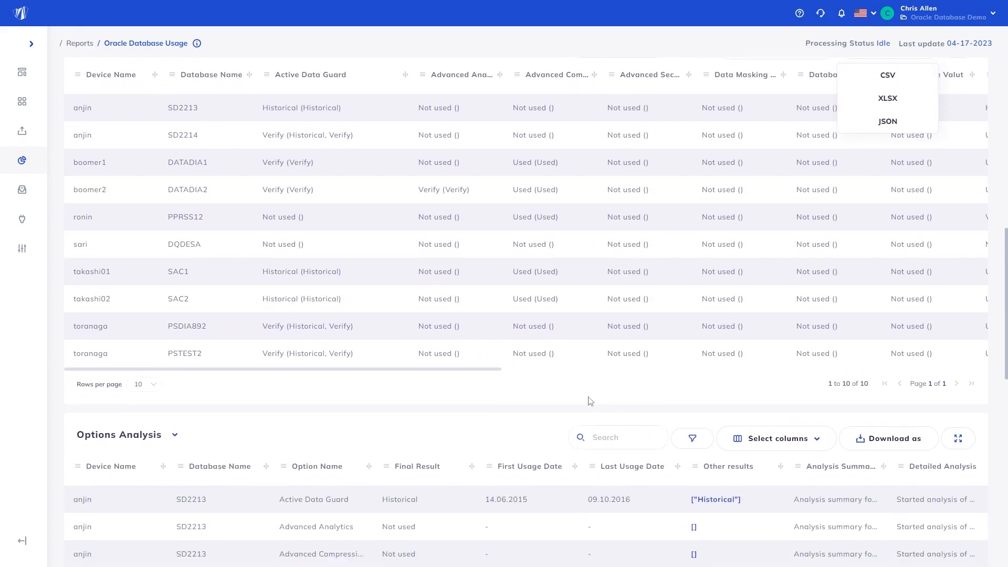
Step: Read SD2213's Active Data Guard detailed analysis, then scroll to Options Usage Evidence
{"action": "scroll", "scroll_direction": "down", "scroll_amount": 3}
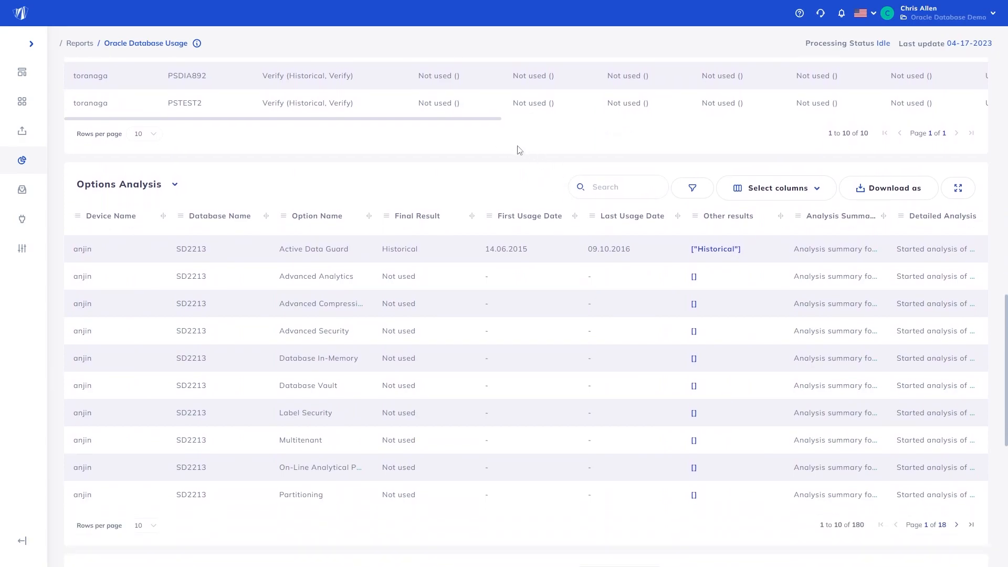
{"action": "mouse_move", "coordinate": [596, 168]}
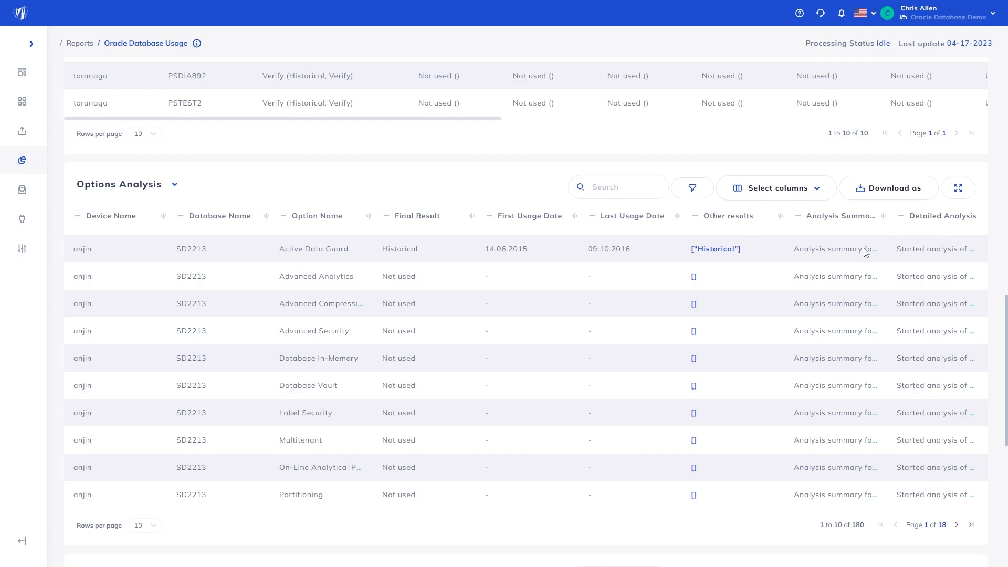
{"action": "mouse_move", "coordinate": [934, 249]}
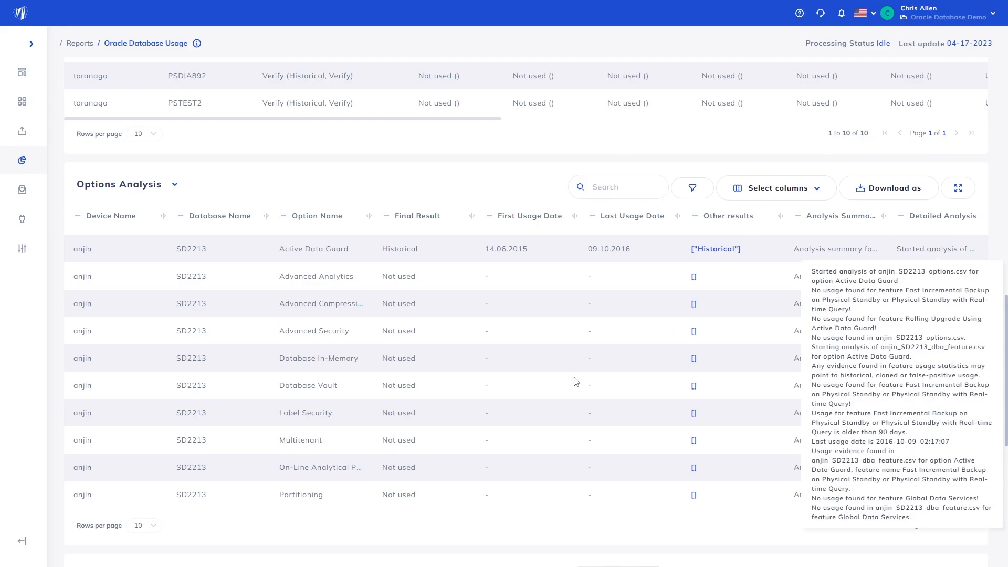
{"action": "scroll", "scroll_direction": "down", "scroll_amount": 3}
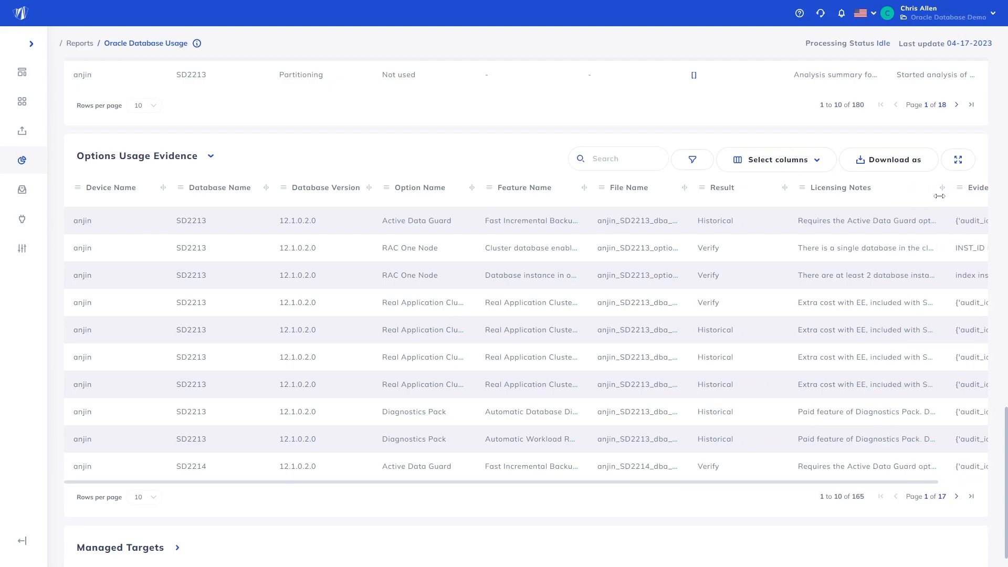
{"action": "mouse_move", "coordinate": [867, 220]}
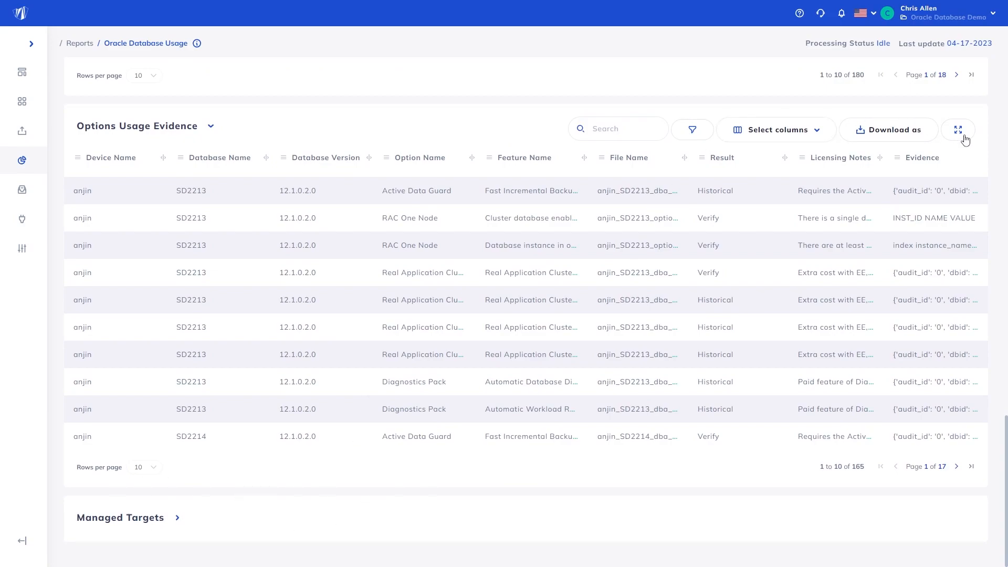
Step: Expand Options Usage Evidence full-screen, group rows by Database Name, and expand the SD2213 group
{"action": "left_click", "coordinate": [957, 129]}
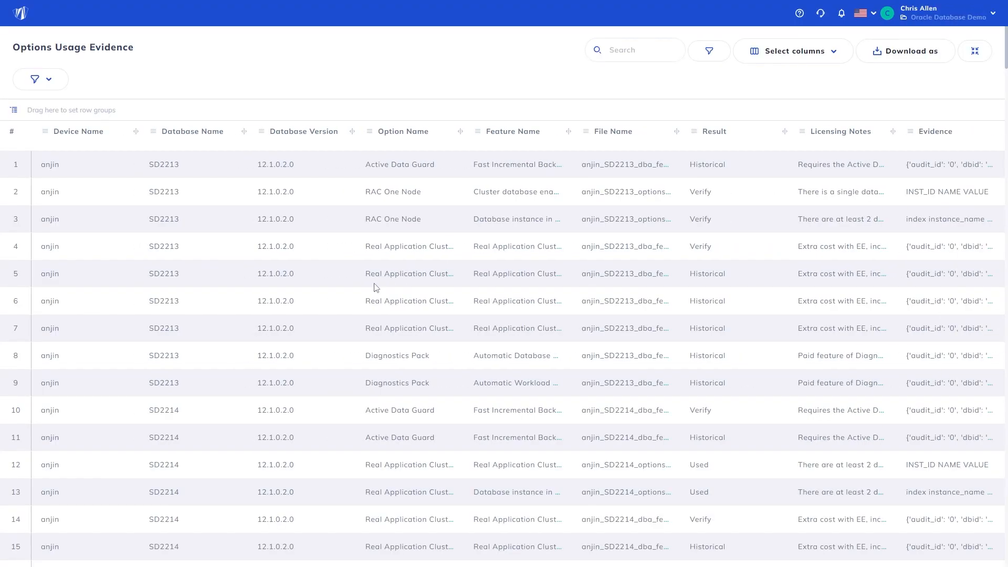
{"action": "mouse_move", "coordinate": [175, 139]}
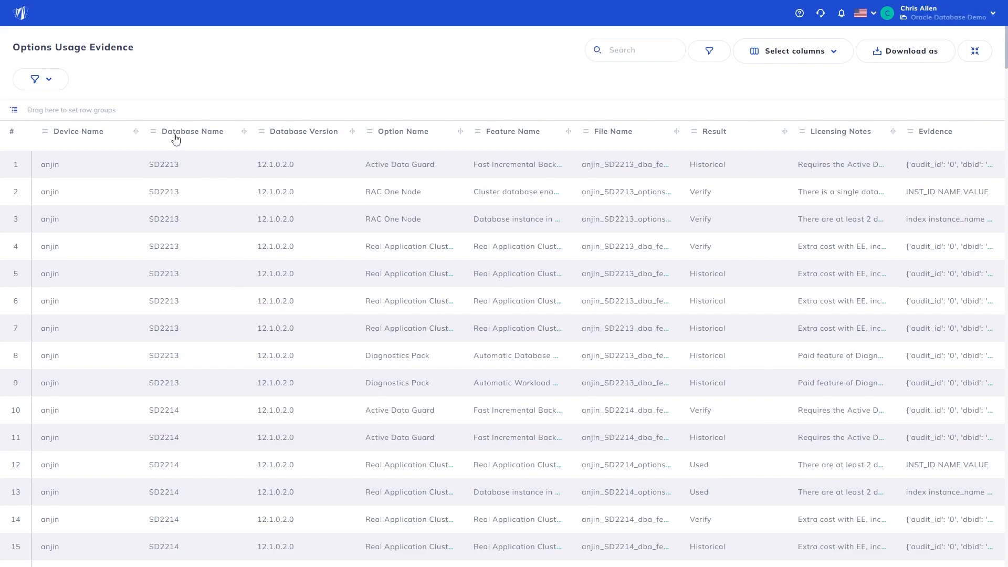
{"action": "left_click_drag", "start_coordinate": [193, 131], "coordinate": [71, 109]}
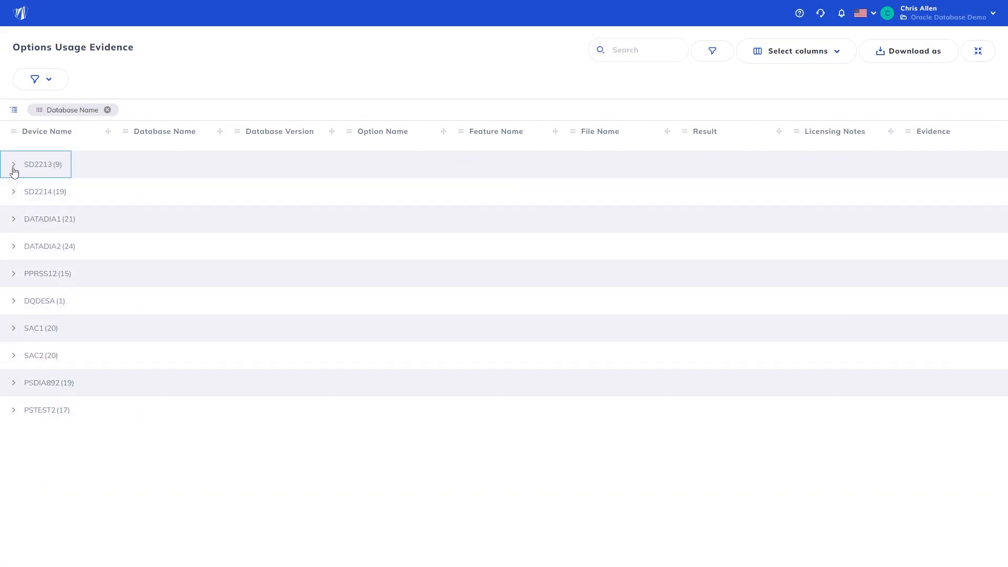
{"action": "left_click", "coordinate": [45, 191]}
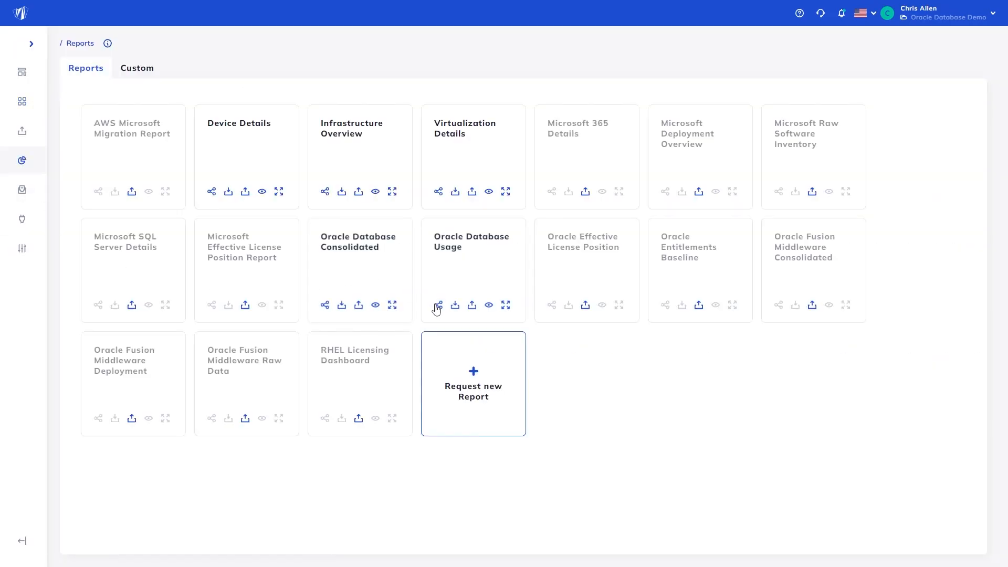
{"action": "mouse_move", "coordinate": [645, 380]}
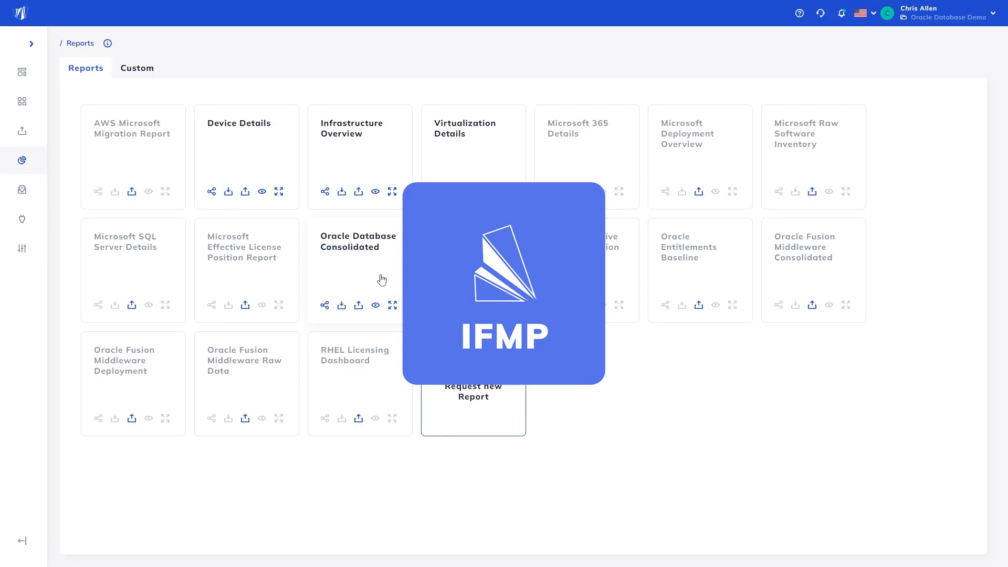
Step: Open the Oracle Database Consolidated report and scroll past the overview to the License Requirements table
{"action": "left_click", "coordinate": [358, 242]}
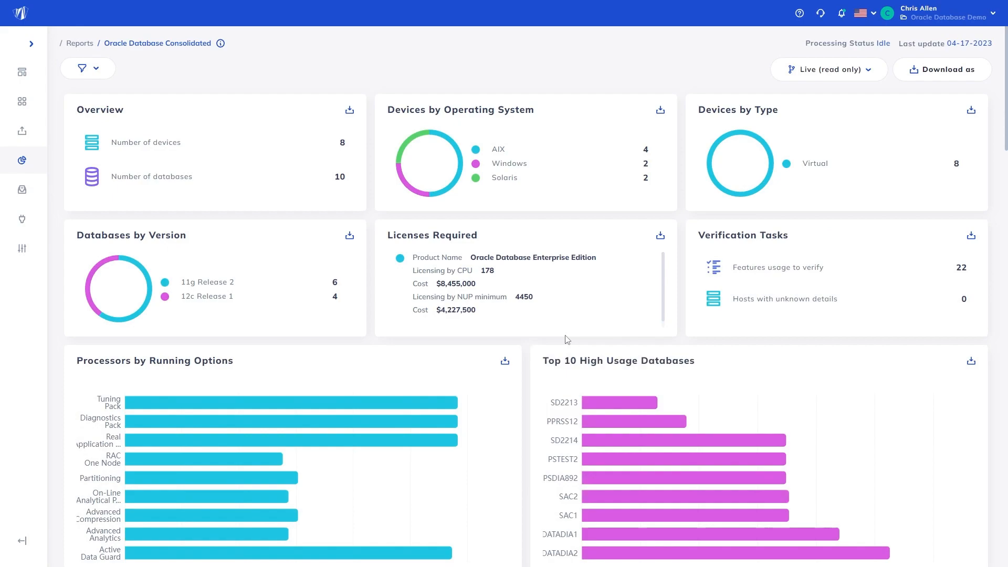
{"action": "scroll", "scroll_direction": "down", "scroll_amount": 3}
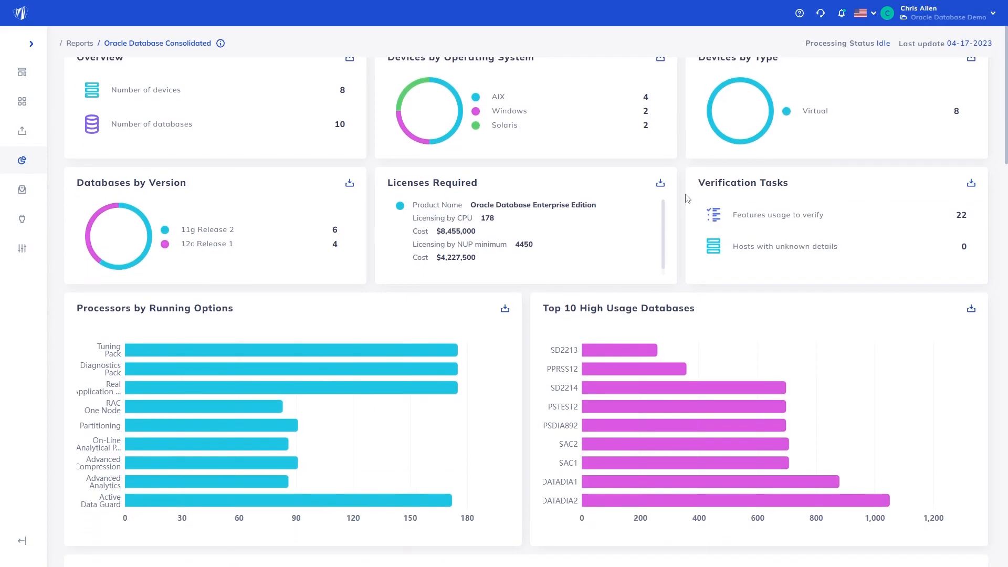
{"action": "scroll", "scroll_direction": "down", "scroll_amount": 3}
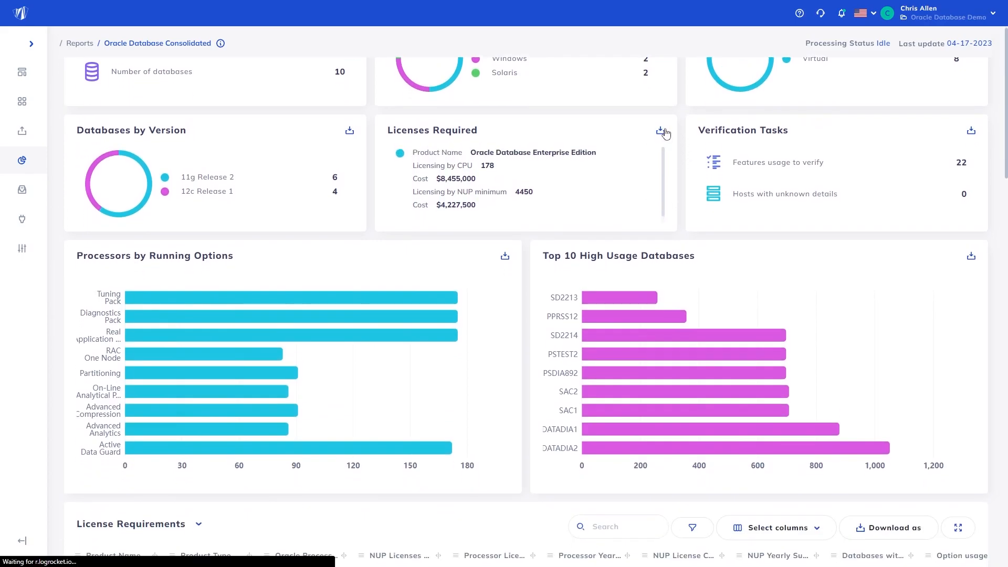
{"action": "left_click", "coordinate": [659, 131]}
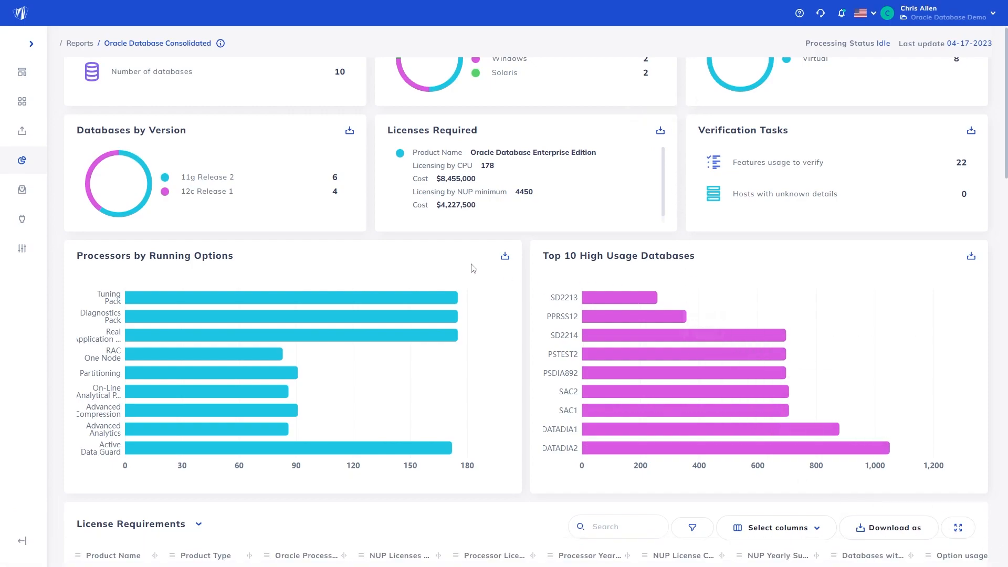
{"action": "scroll", "scroll_direction": "down", "scroll_amount": 3}
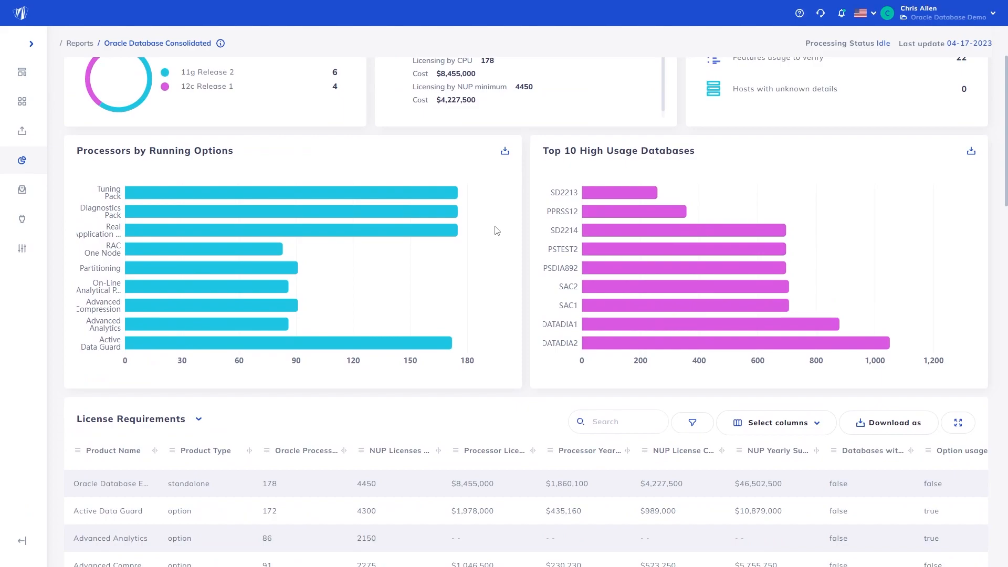
{"action": "mouse_move", "coordinate": [457, 211]}
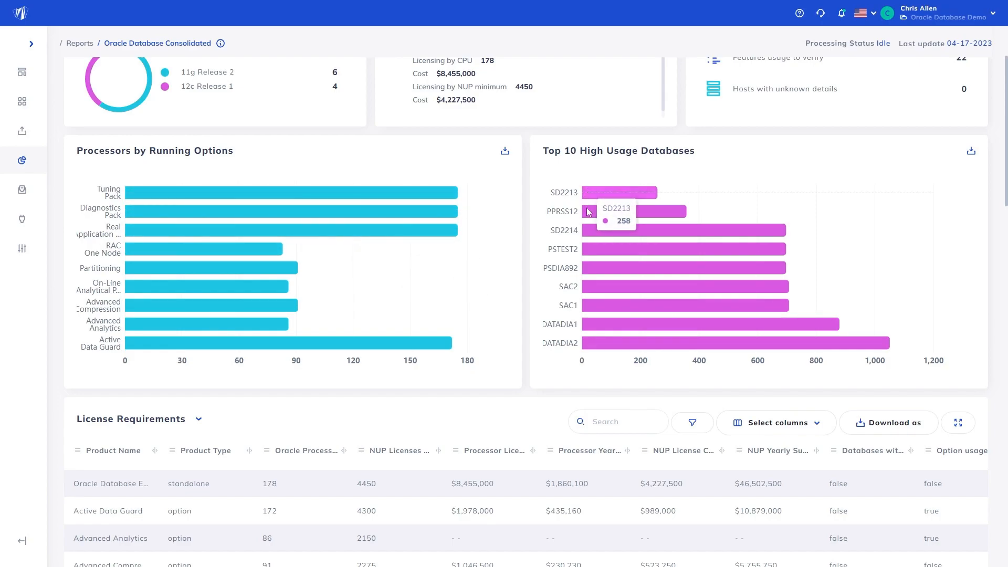
{"action": "mouse_move", "coordinate": [585, 237]}
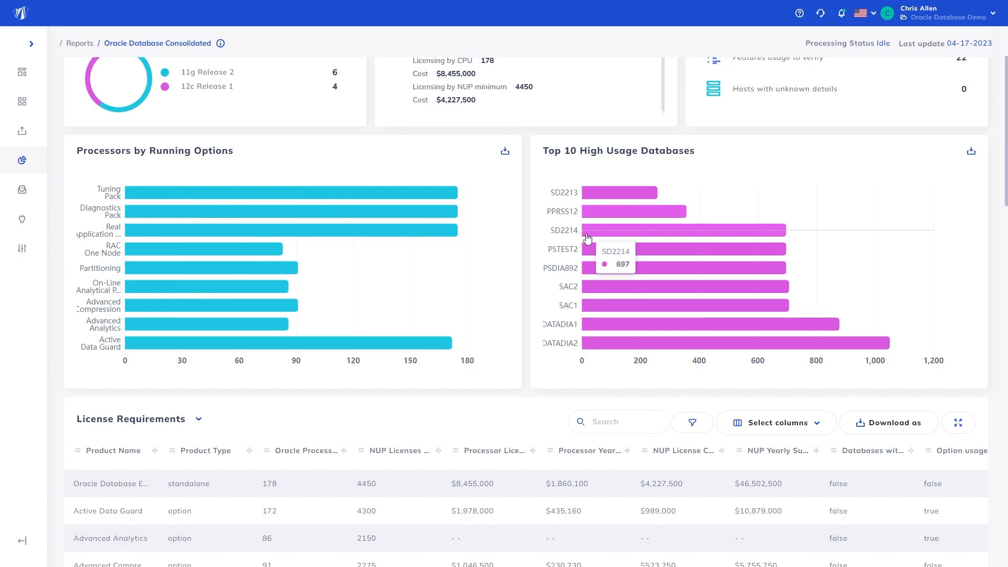
{"action": "mouse_move", "coordinate": [538, 247]}
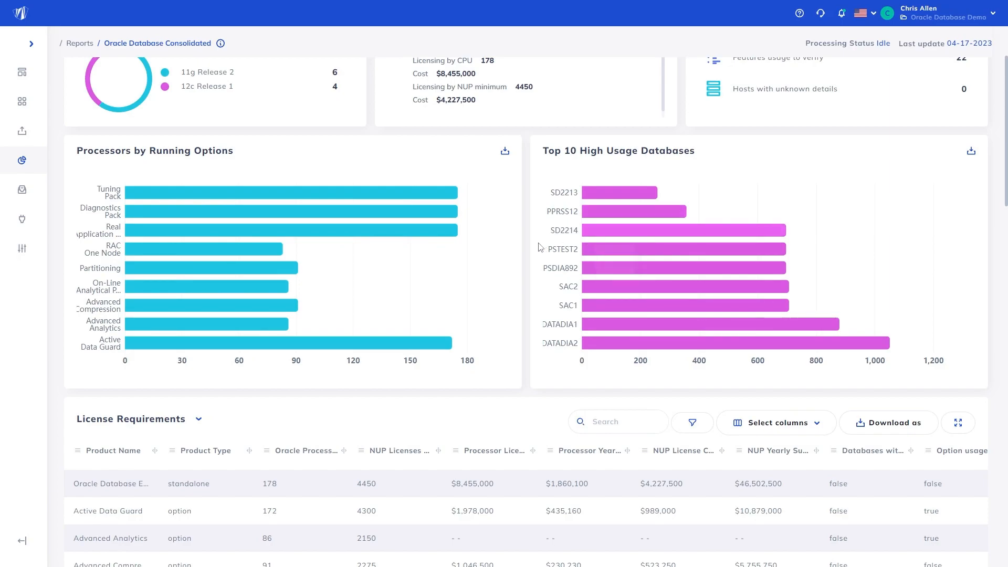
Step: Scroll until all 10 License Requirements product rows and the pagination row are visible
{"action": "scroll", "scroll_direction": "down", "scroll_amount": 3}
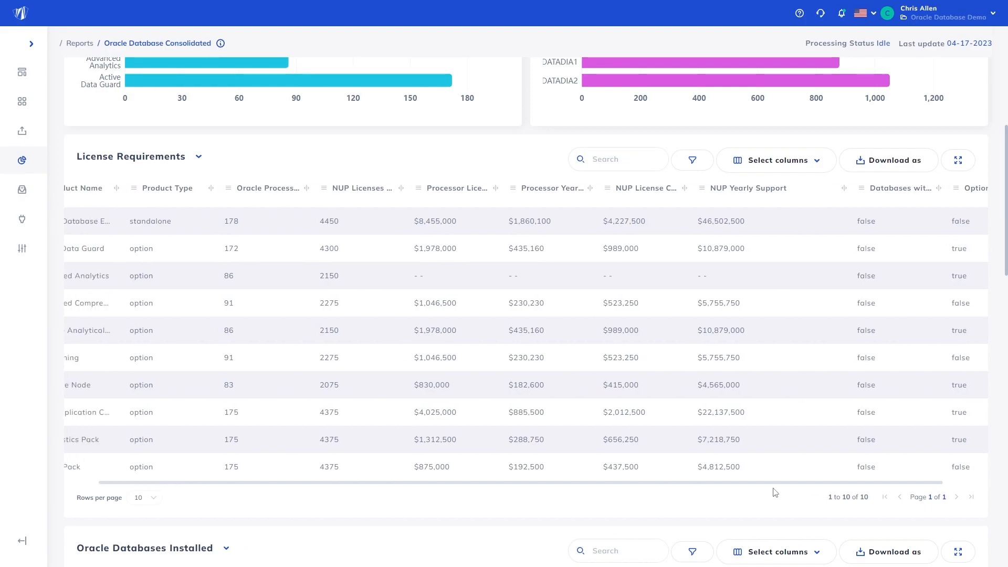
Step: Scroll past Oracle Databases Installed to the eight-device Oracle Hardware Topology table
{"action": "scroll", "scroll_direction": "down", "scroll_amount": 3}
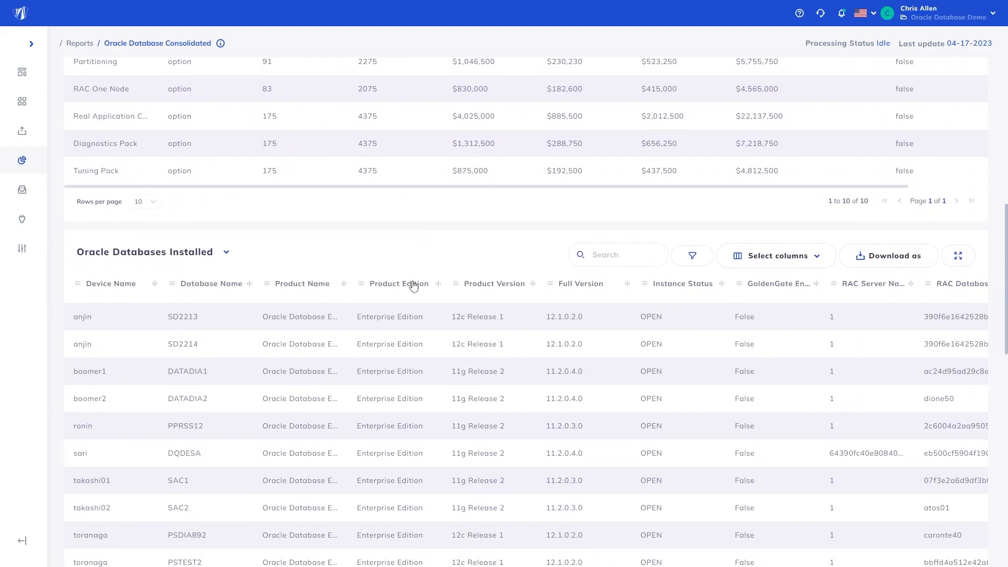
{"action": "scroll", "scroll_direction": "down", "scroll_amount": 3}
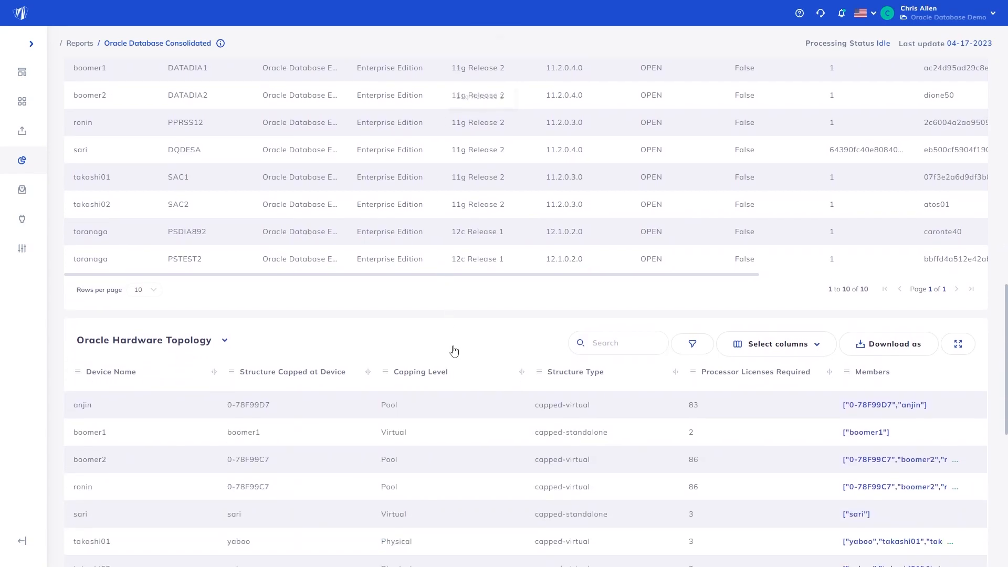
{"action": "scroll", "scroll_direction": "down", "scroll_amount": 3}
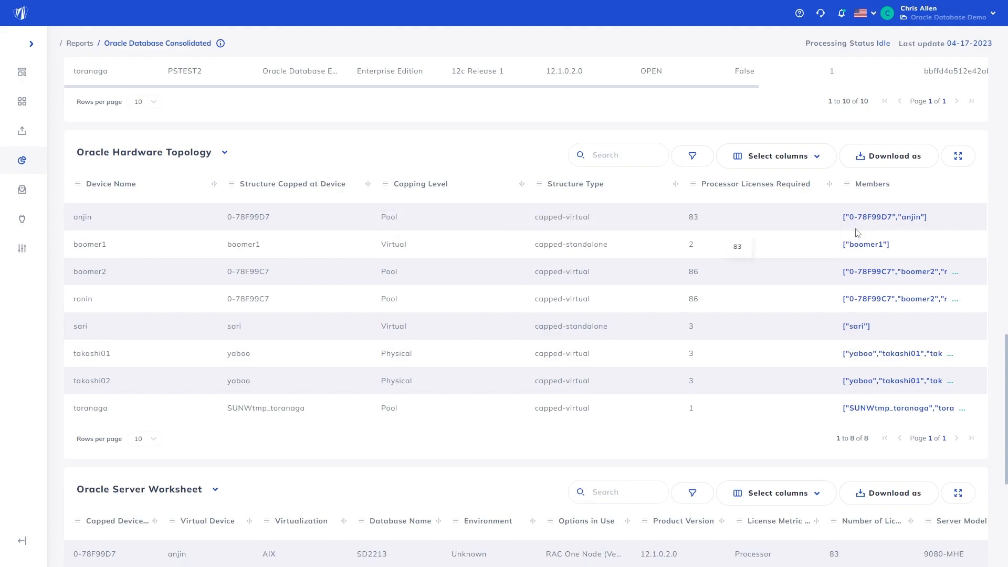
{"action": "mouse_move", "coordinate": [638, 223]}
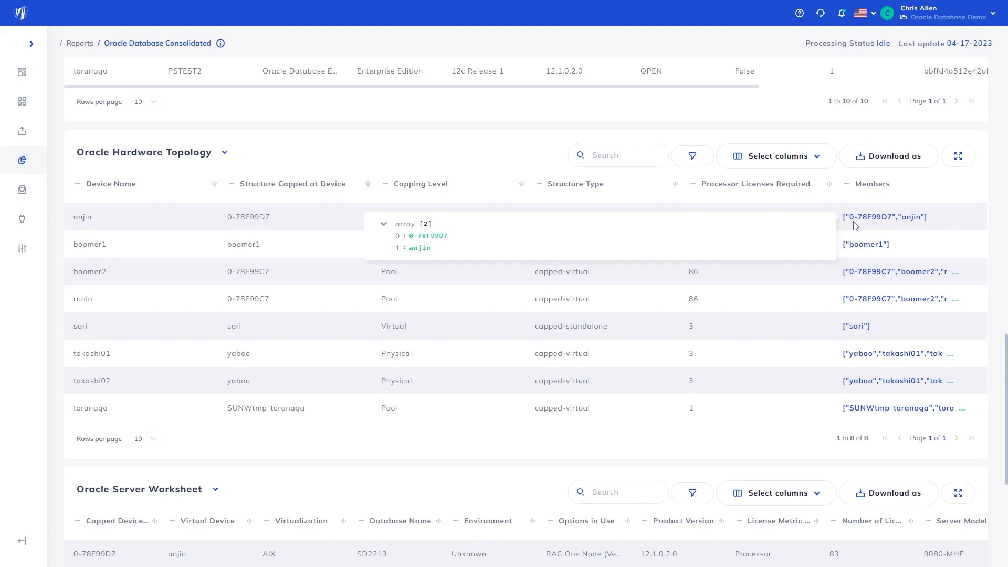
Step: Scroll down and right to see the Oracle Server Worksheet's 10 database rows
{"action": "scroll", "scroll_direction": "down", "scroll_amount": 3}
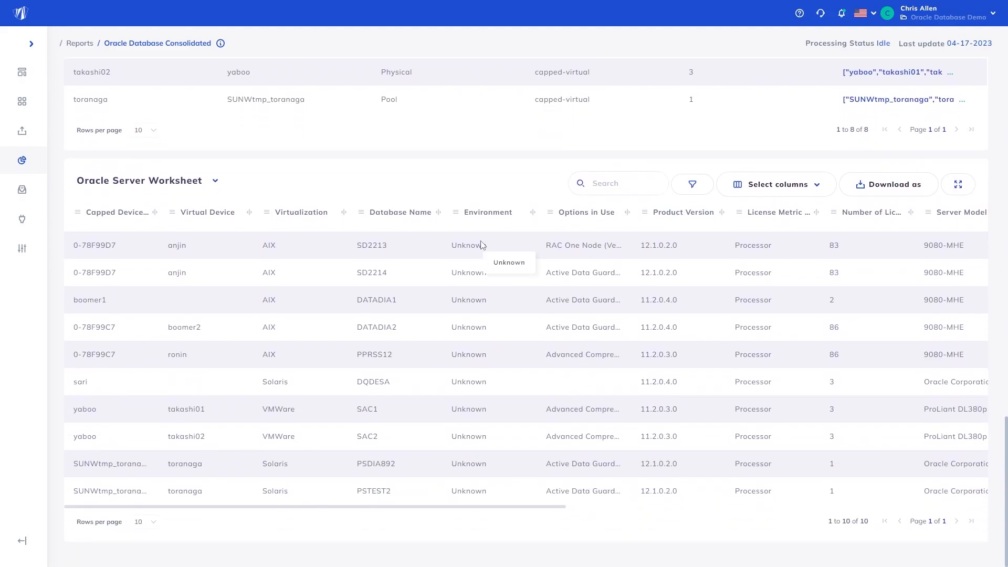
{"action": "mouse_move", "coordinate": [753, 464]}
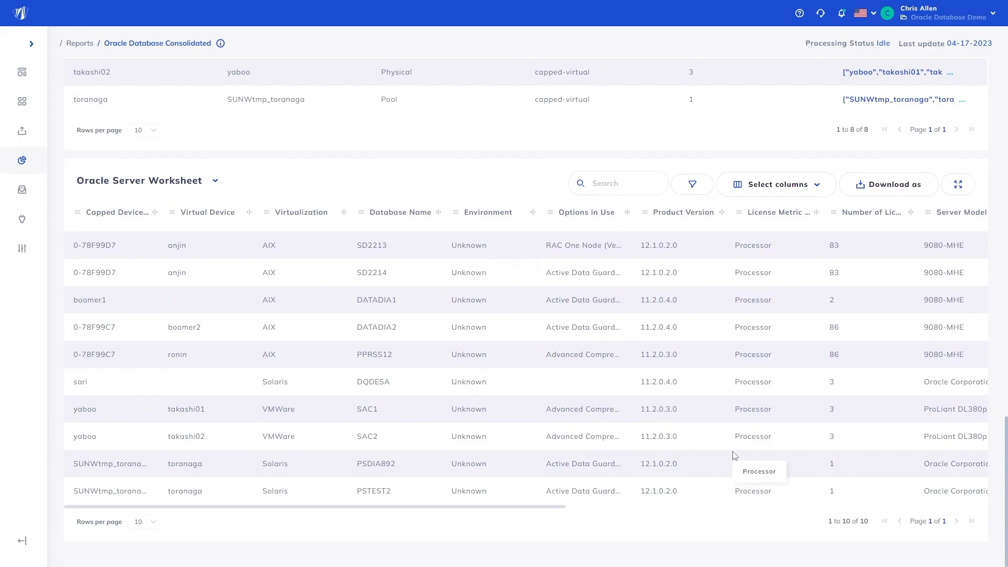
{"action": "scroll", "scroll_direction": "right", "scroll_amount": 3}
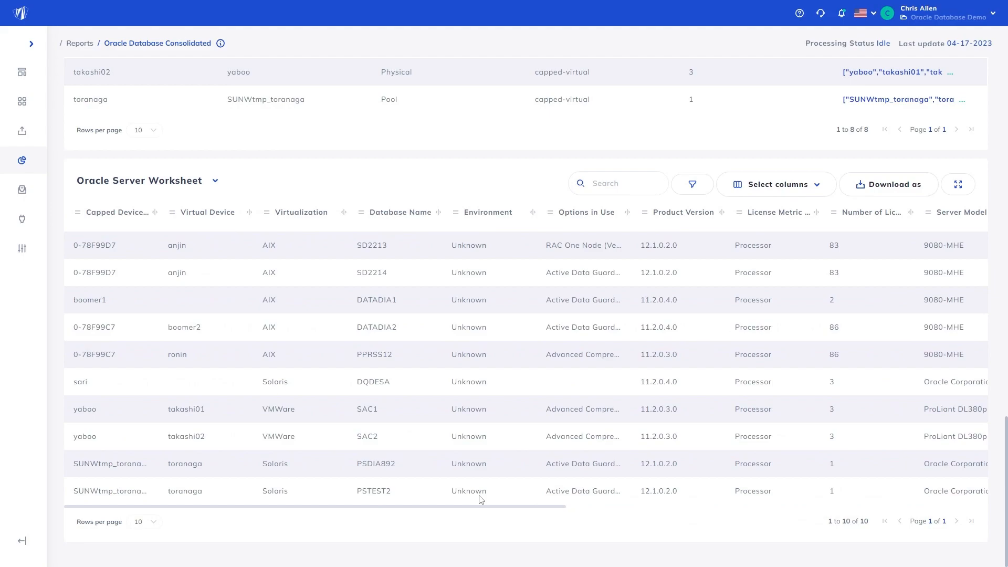
{"action": "mouse_move", "coordinate": [22, 131]}
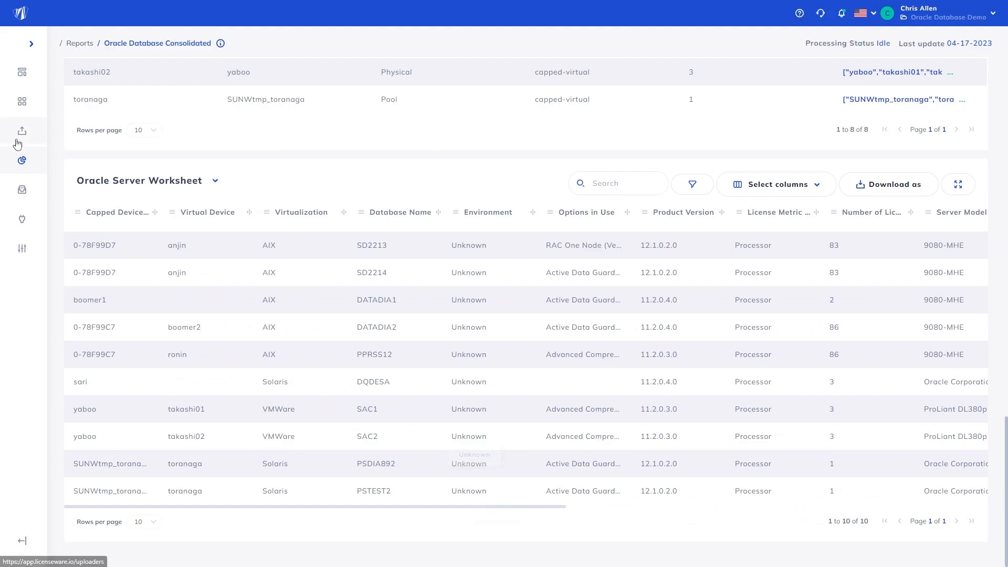
Step: Go back to Reports and open the Infrastructure Mapper uploader page showing a successful upload
{"action": "left_click", "coordinate": [79, 43]}
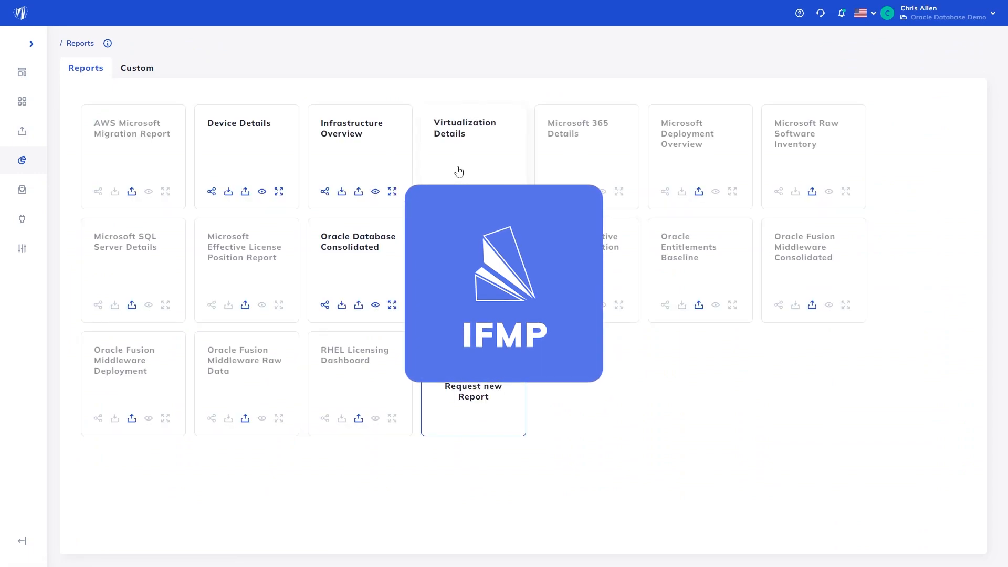
{"action": "mouse_move", "coordinate": [235, 155]}
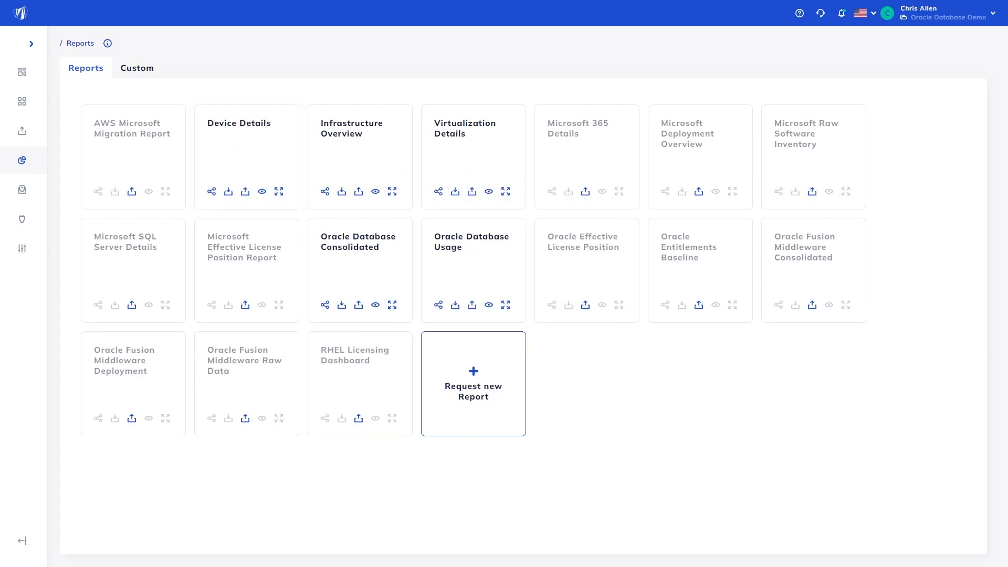
{"action": "left_click", "coordinate": [39, 101]}
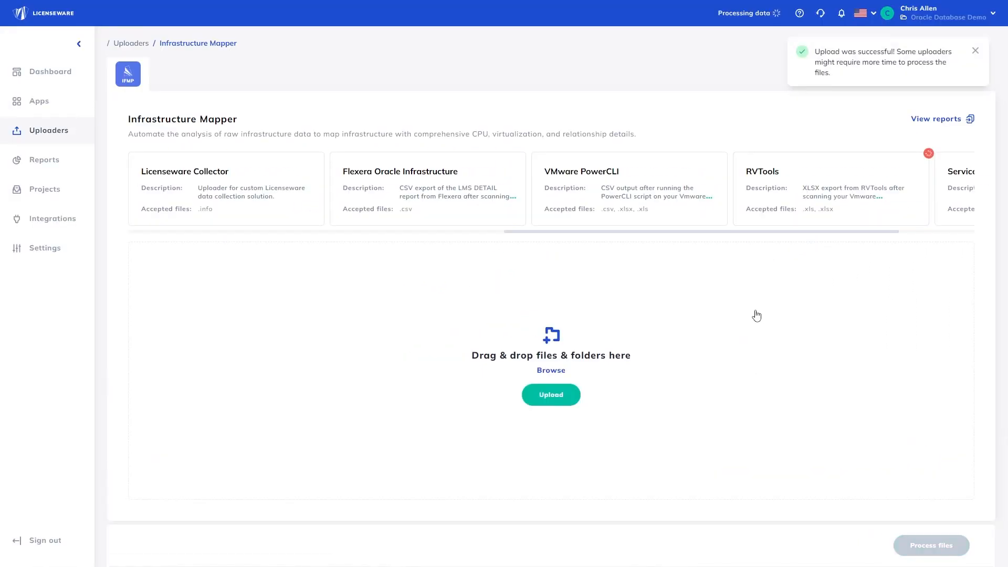
Step: Reopen the Oracle Database Usage report and scroll to its 10-database Oracle Databases Installed table
{"action": "left_click", "coordinate": [44, 160]}
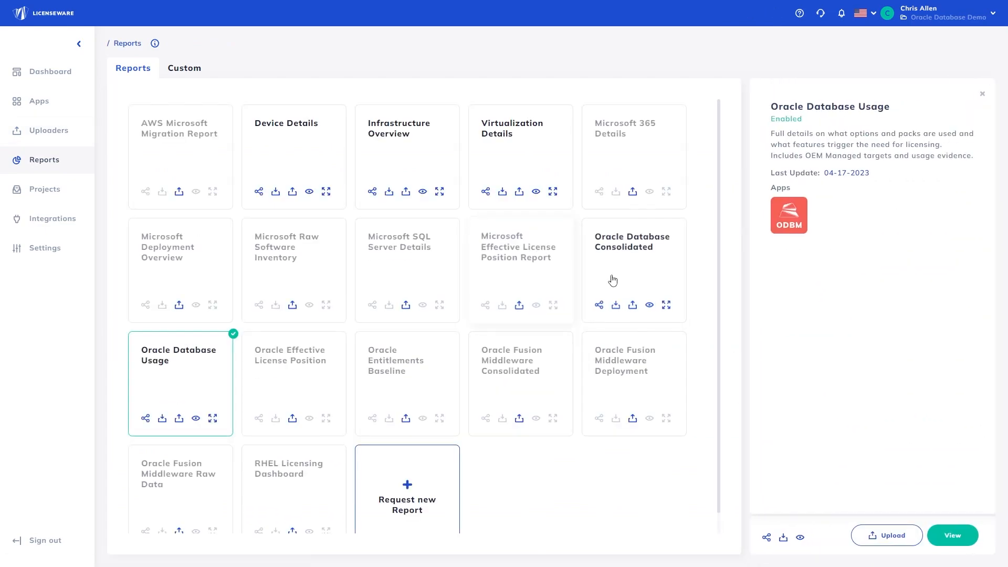
{"action": "left_click", "coordinate": [951, 535]}
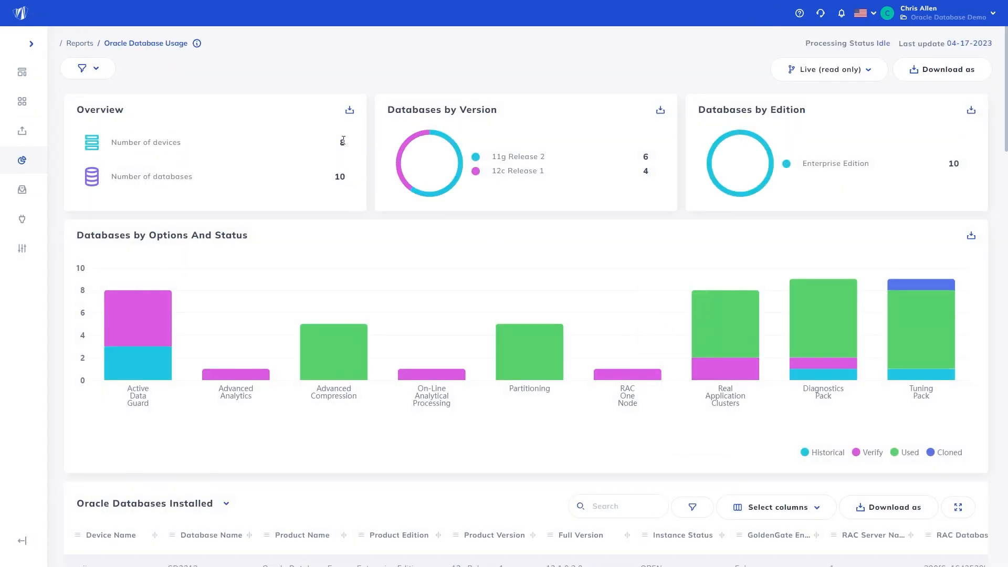
{"action": "scroll", "scroll_direction": "down", "scroll_amount": 3}
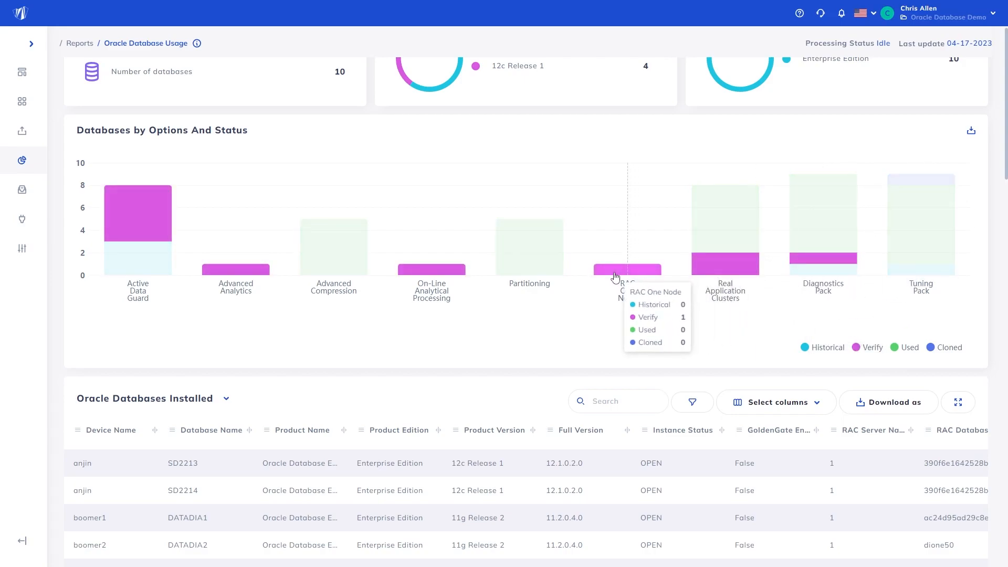
{"action": "scroll", "scroll_direction": "down", "scroll_amount": 3}
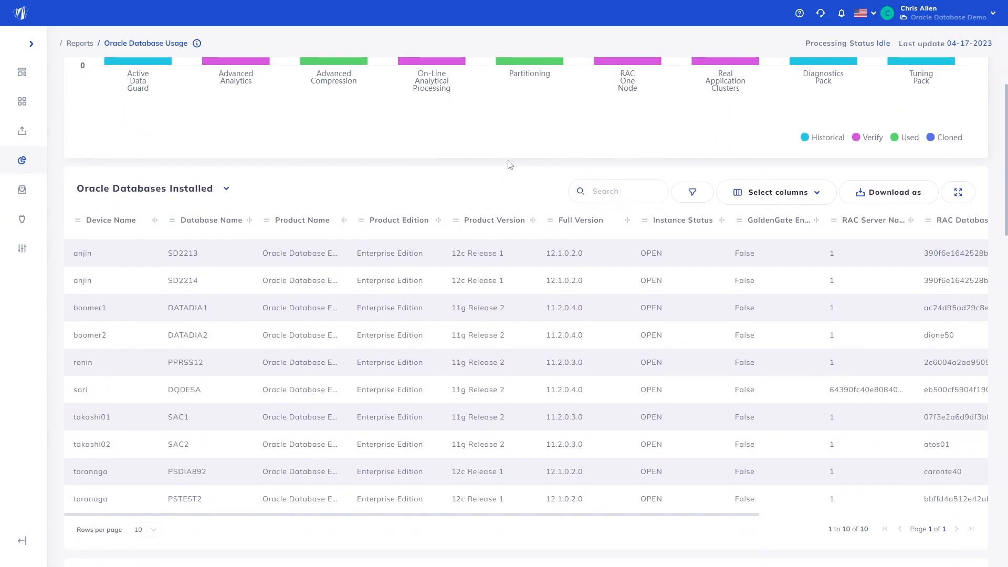